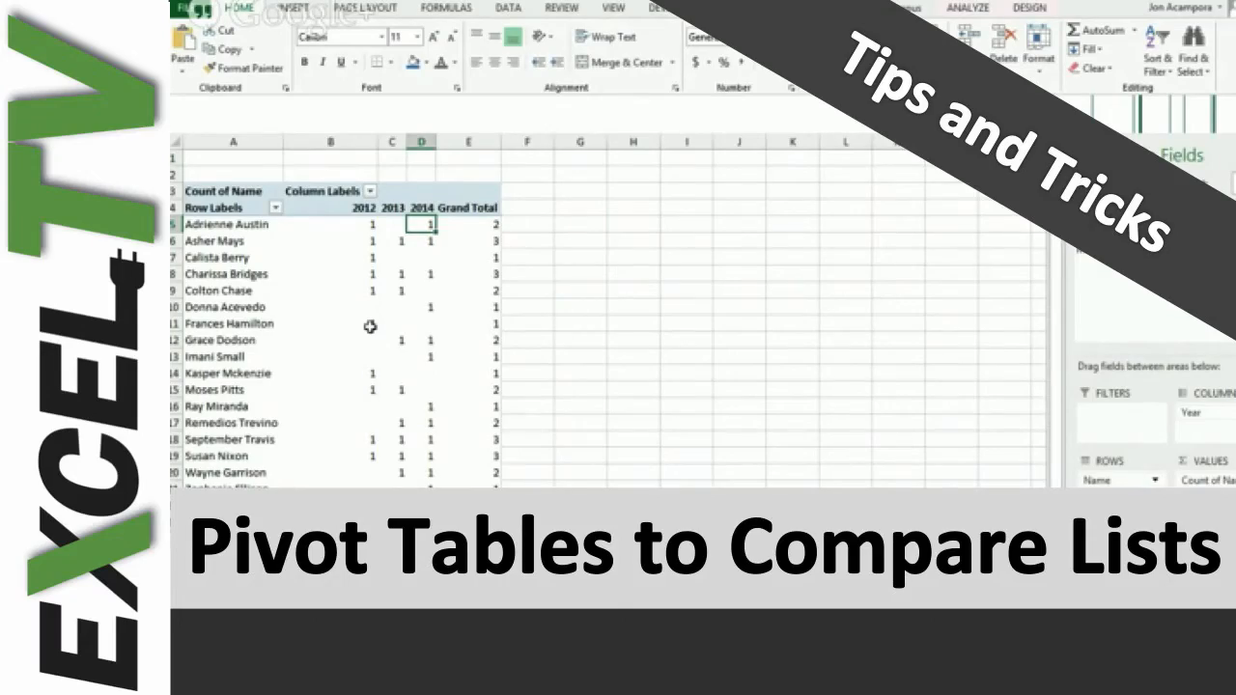
- Click in the PivotTable Fields pane while arranging Name, Year and Count of Name fields
click(201, 669)
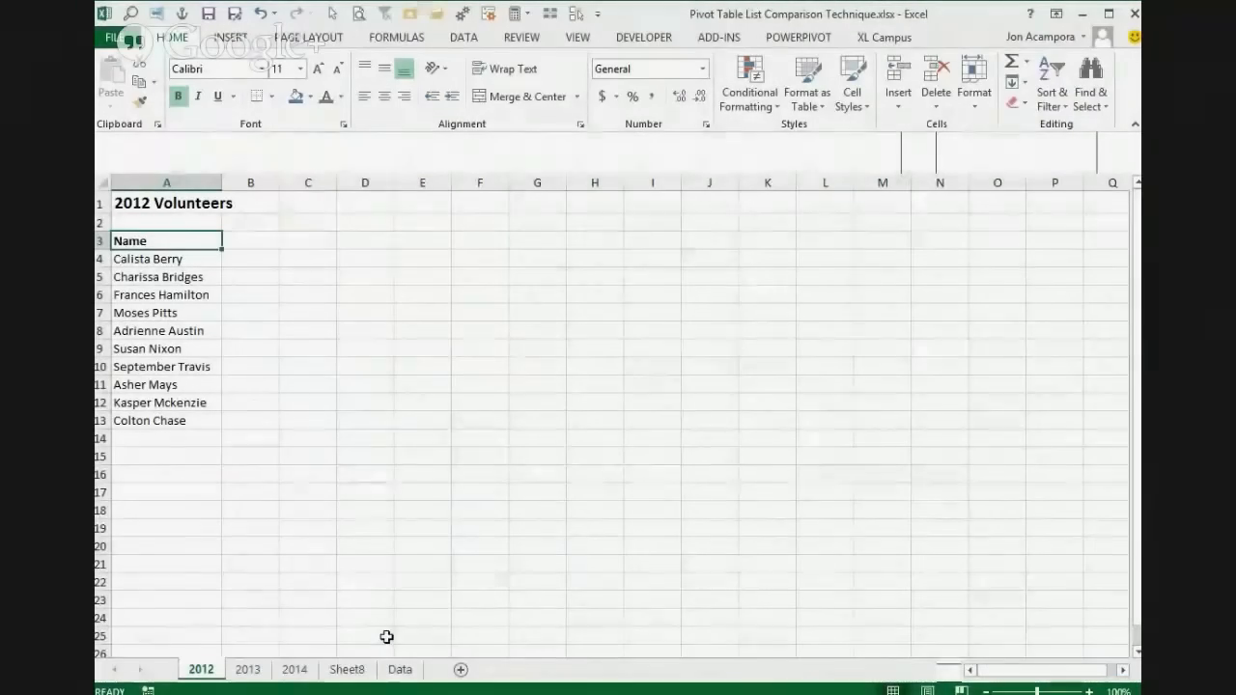
mouse_move(226, 493)
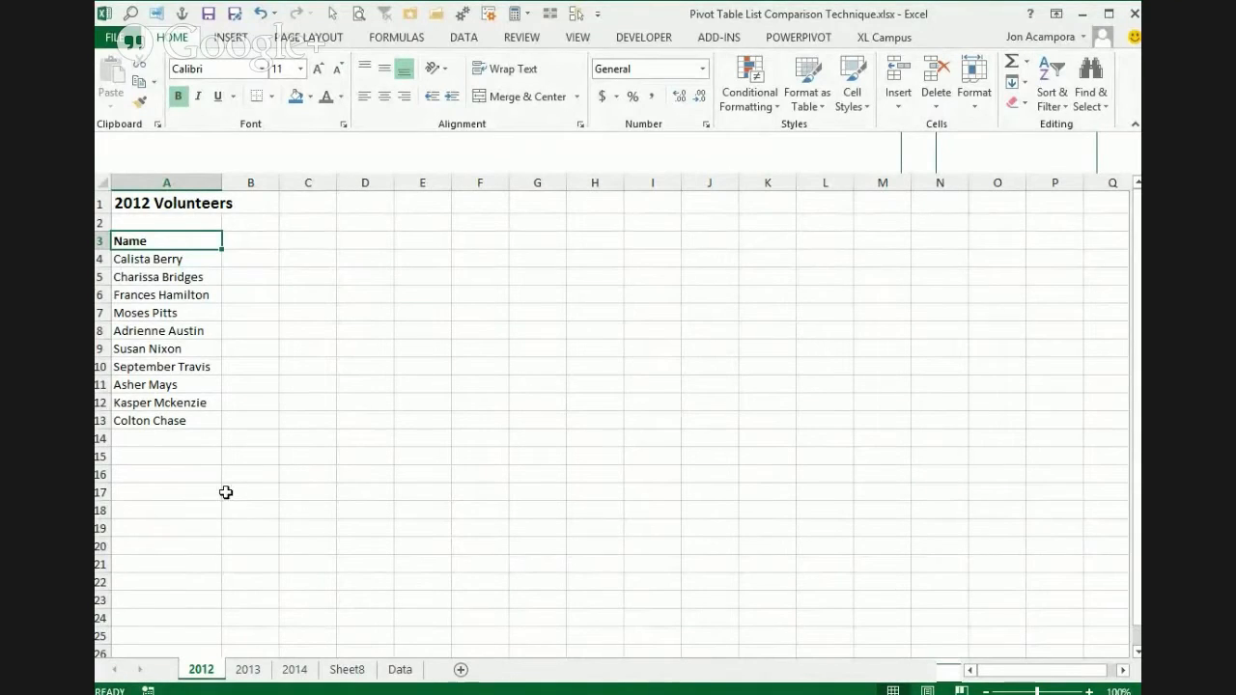
mouse_move(244, 526)
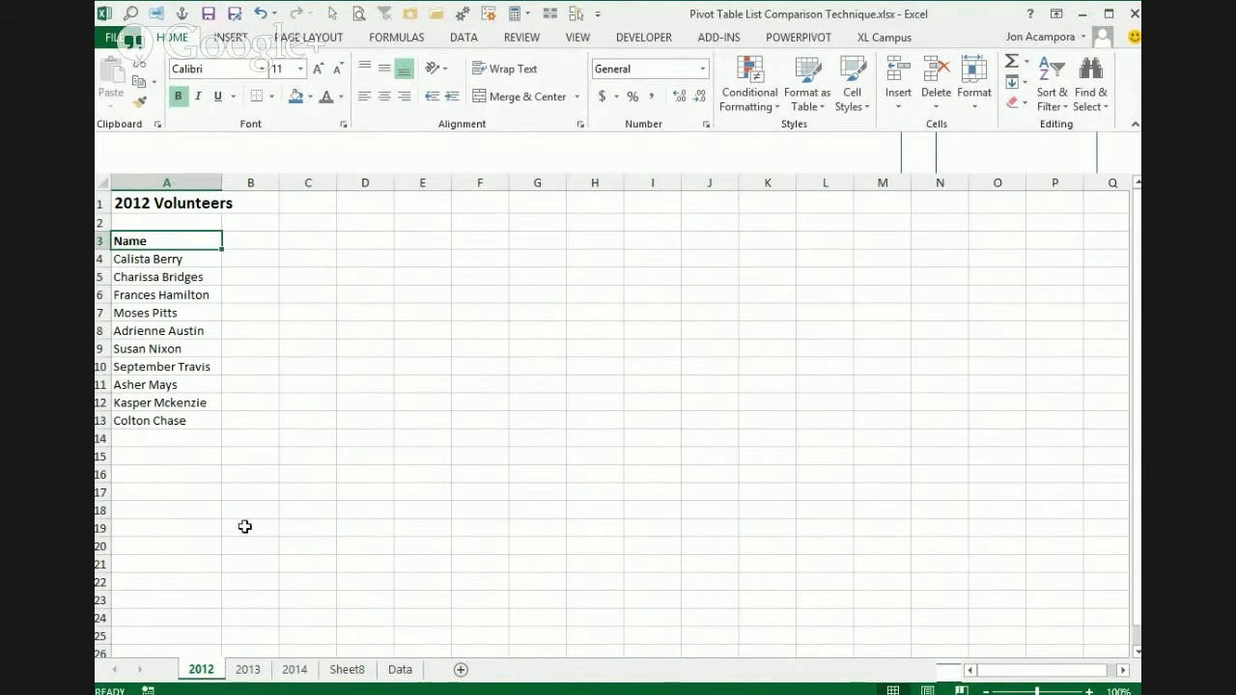
mouse_move(246, 512)
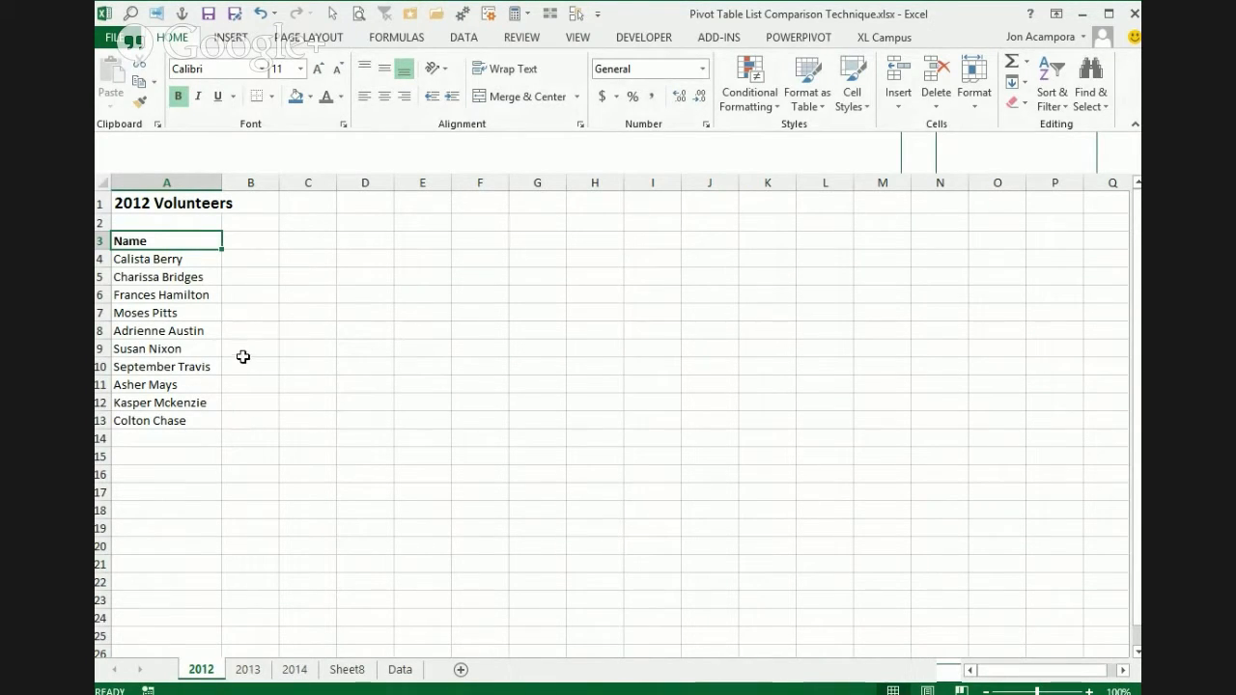
mouse_move(237, 318)
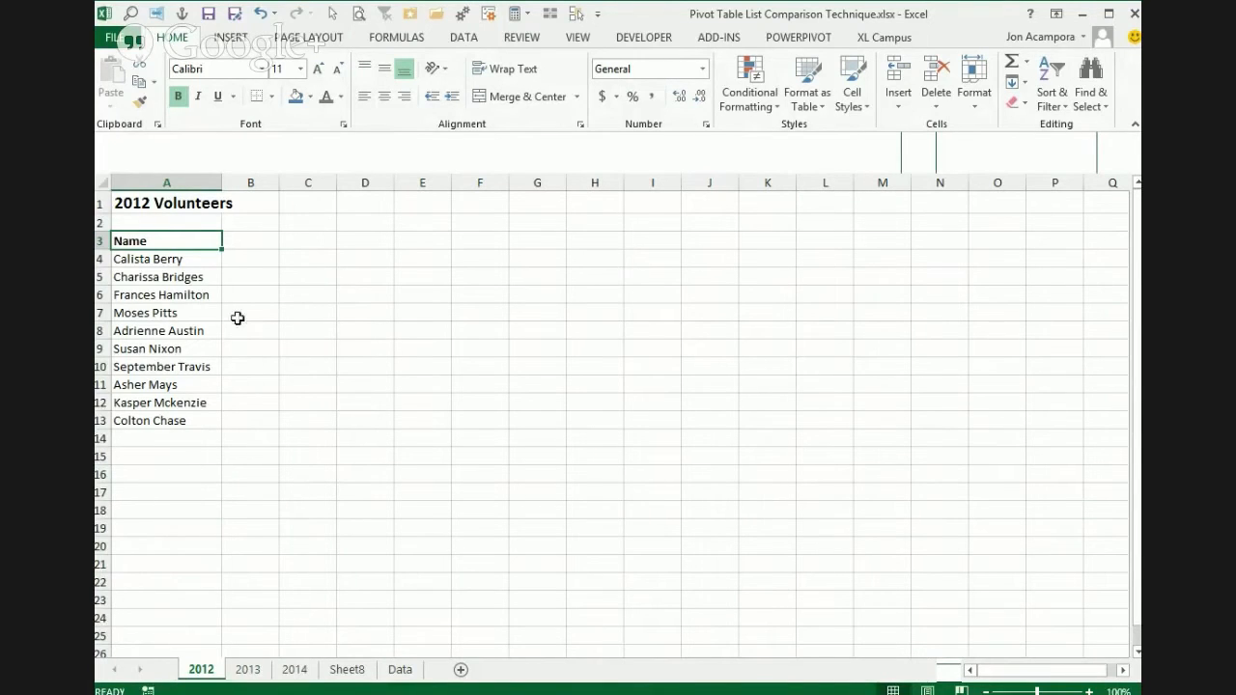
mouse_move(235, 271)
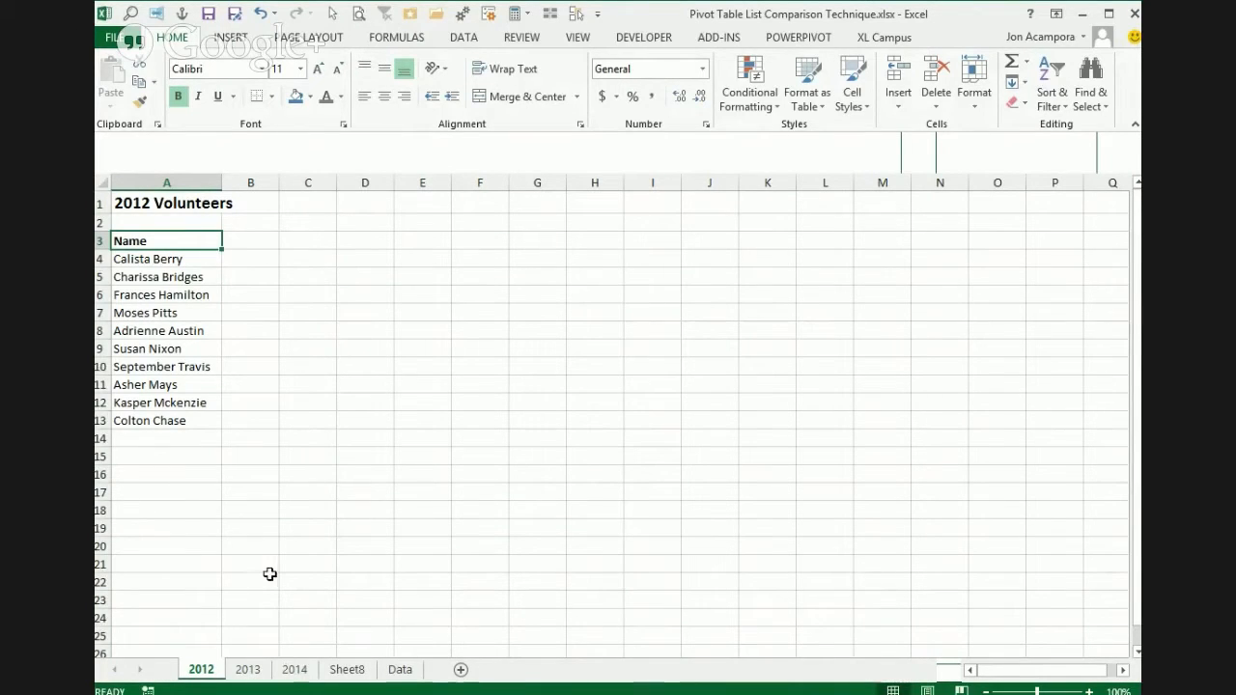
mouse_move(263, 563)
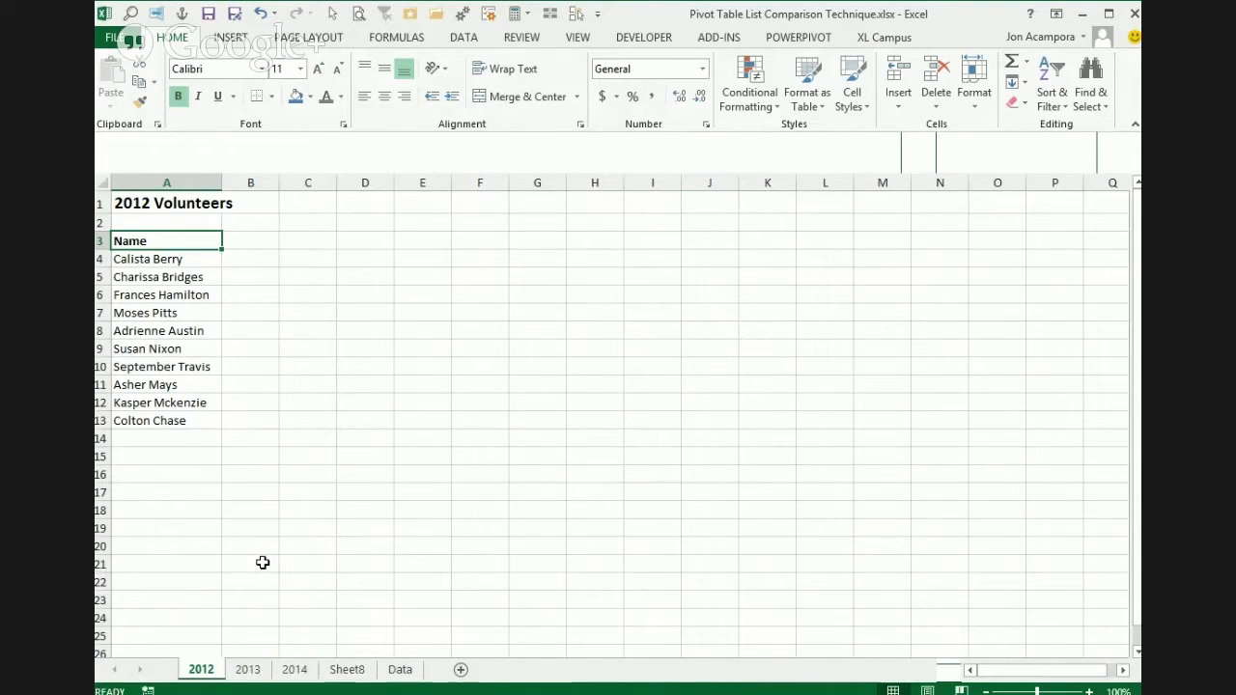
mouse_move(266, 669)
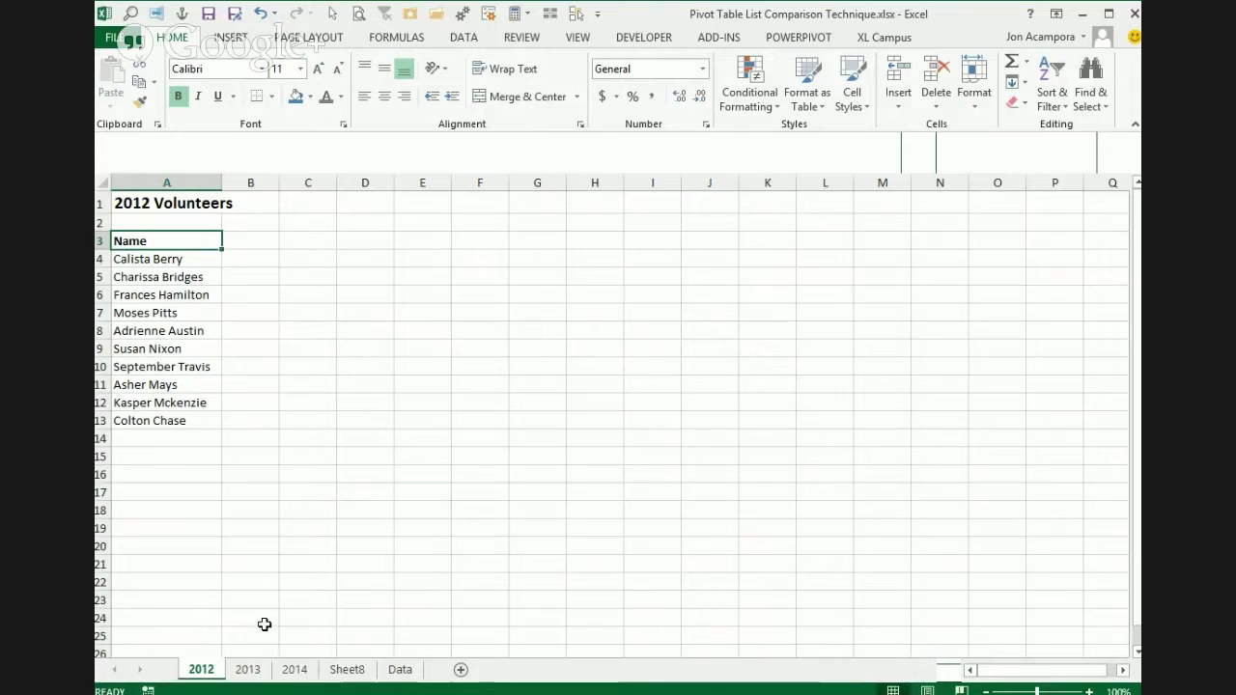
mouse_move(250, 259)
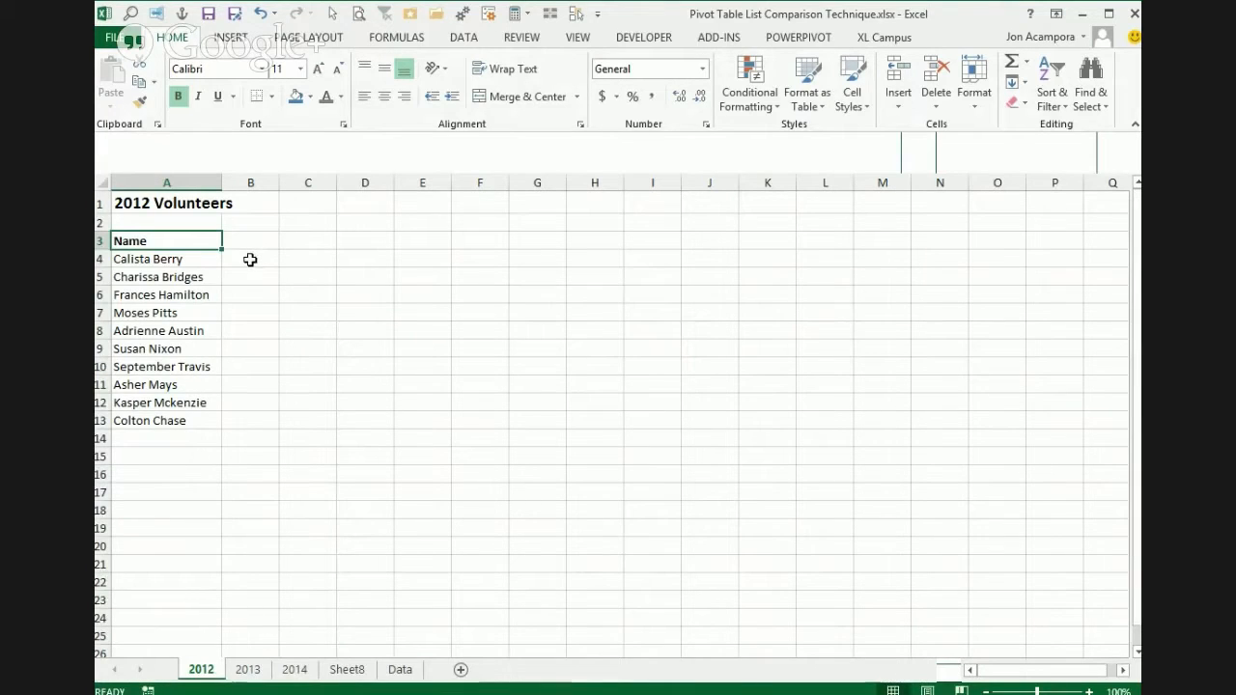
mouse_move(257, 257)
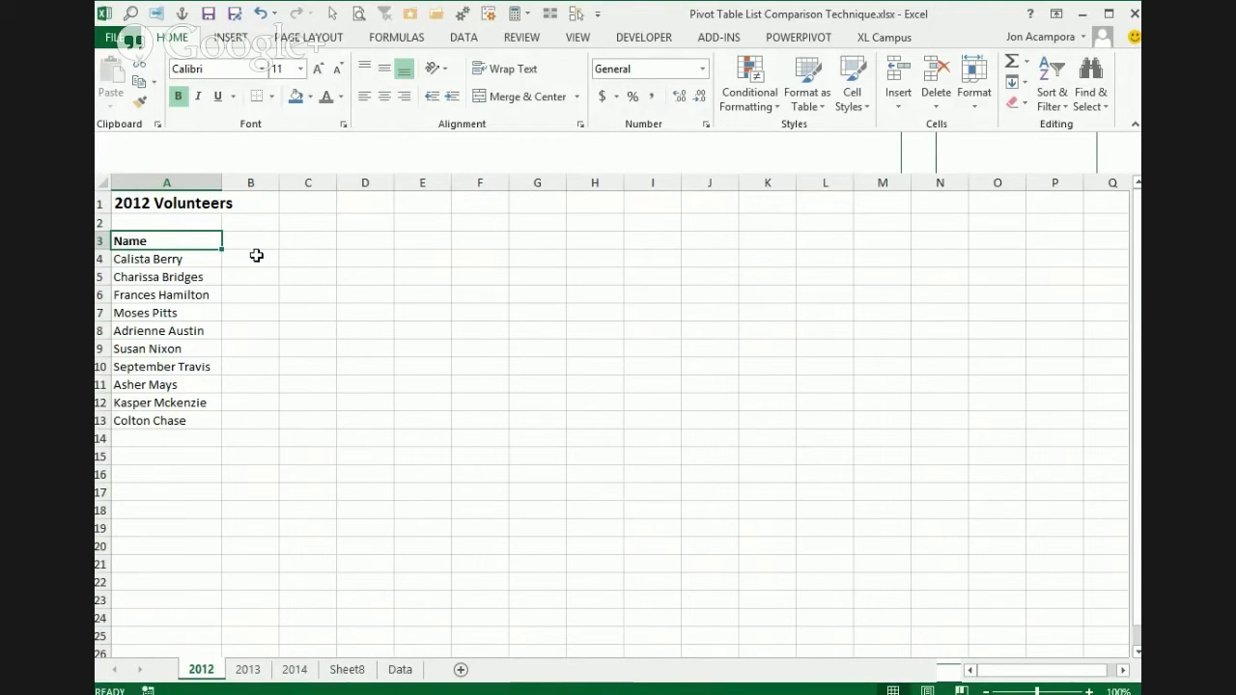
mouse_move(268, 278)
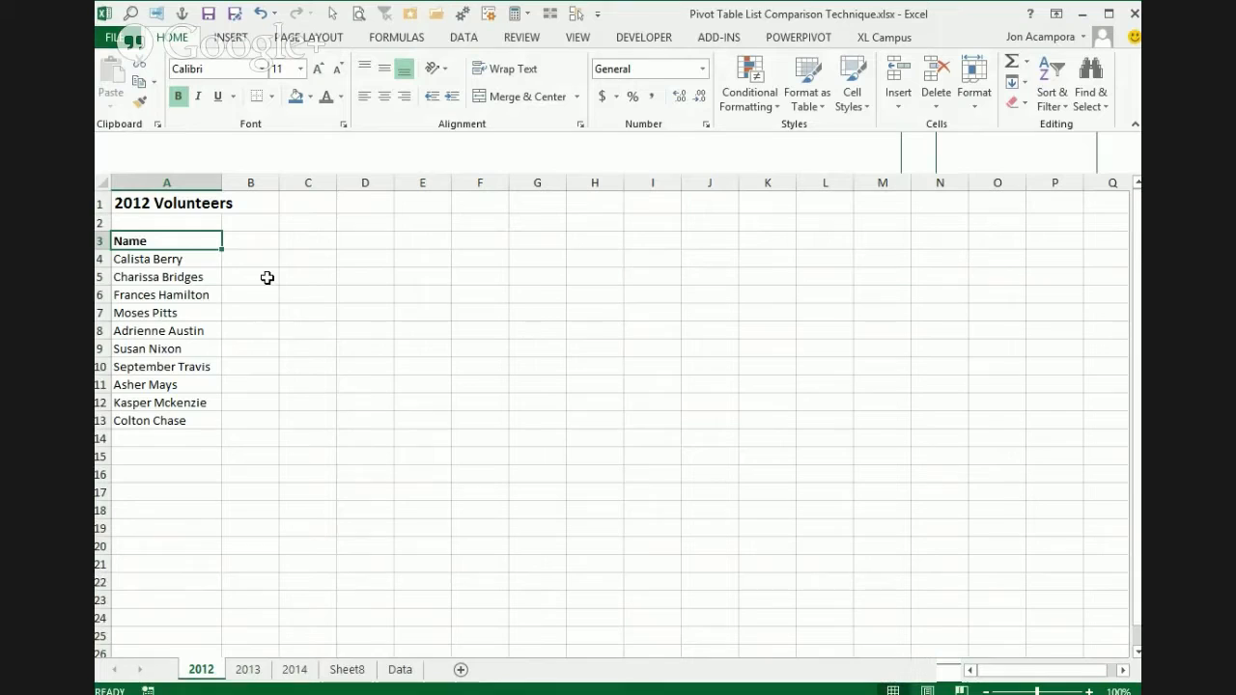
mouse_move(263, 278)
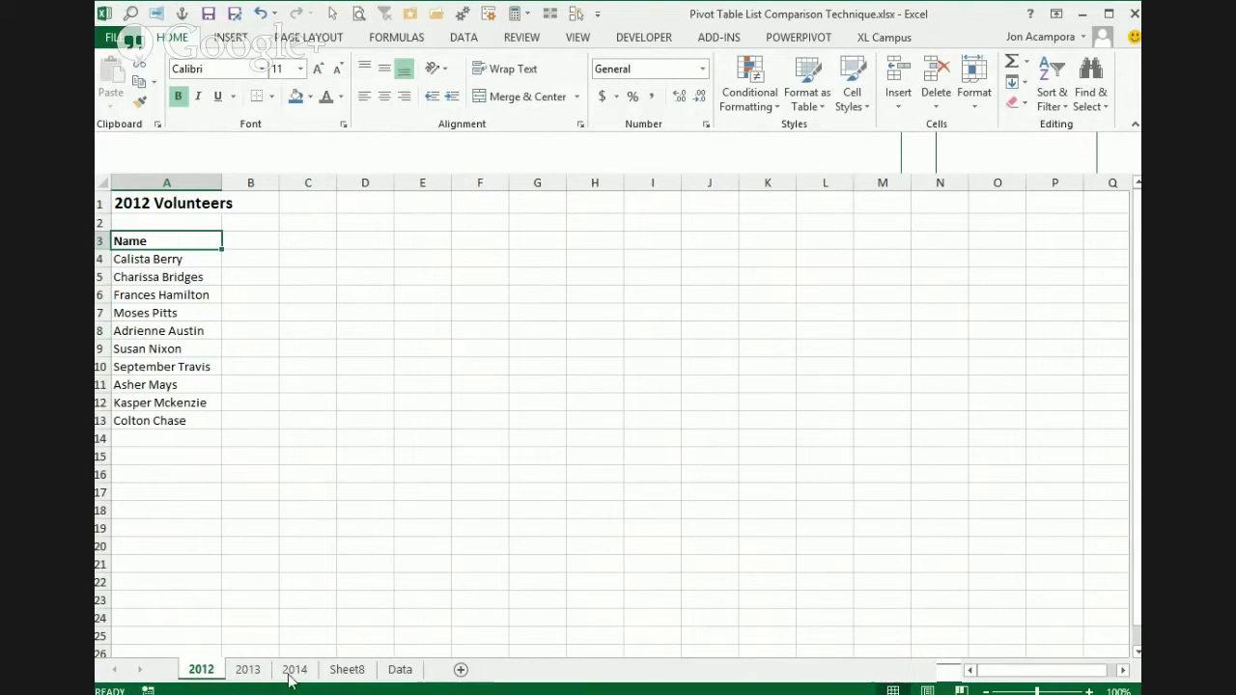
mouse_move(231, 680)
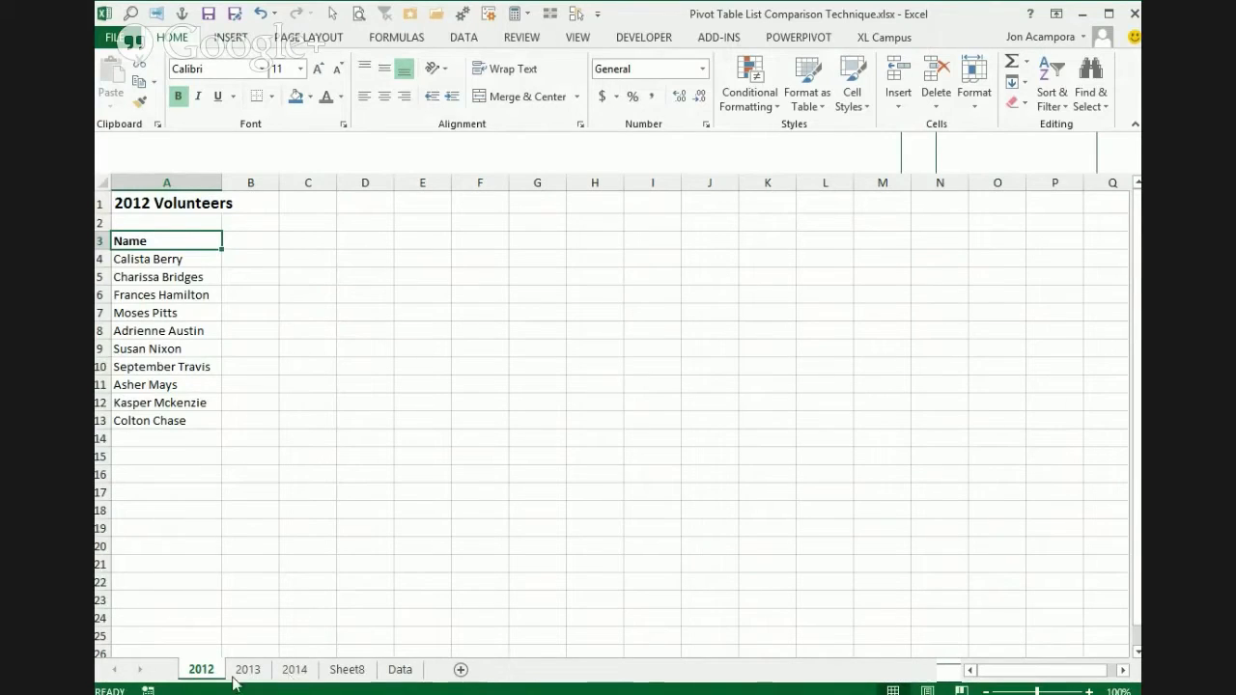
mouse_move(294, 677)
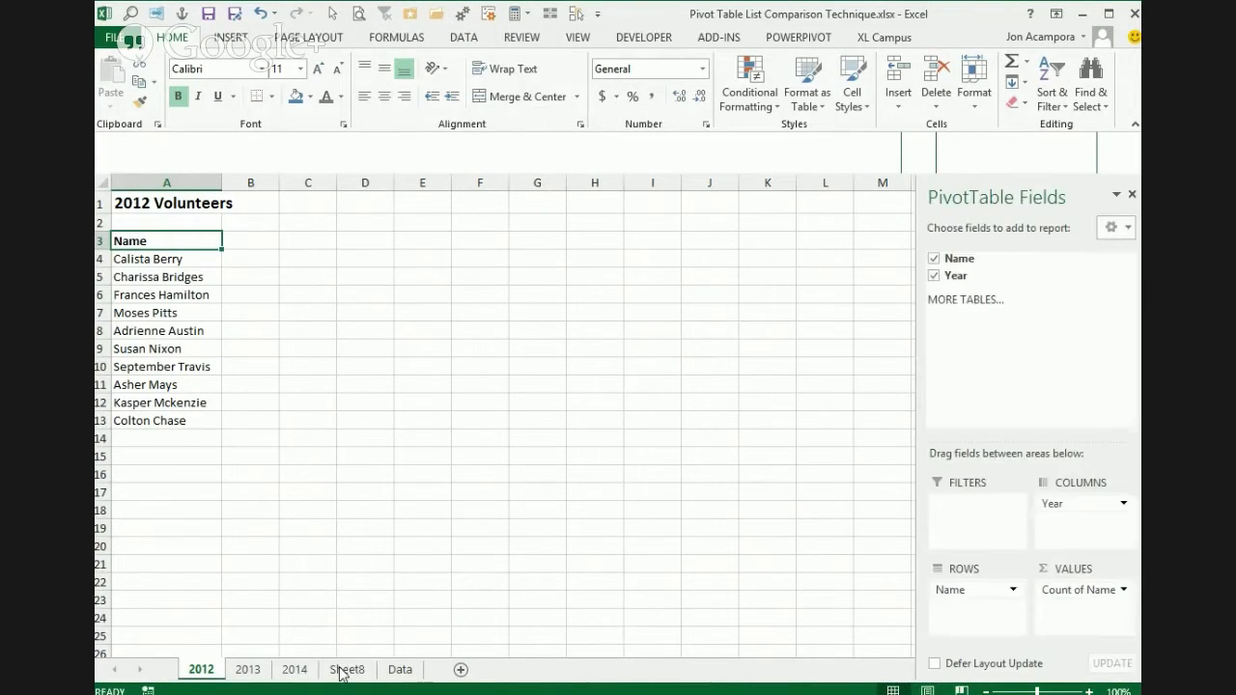
mouse_move(319, 322)
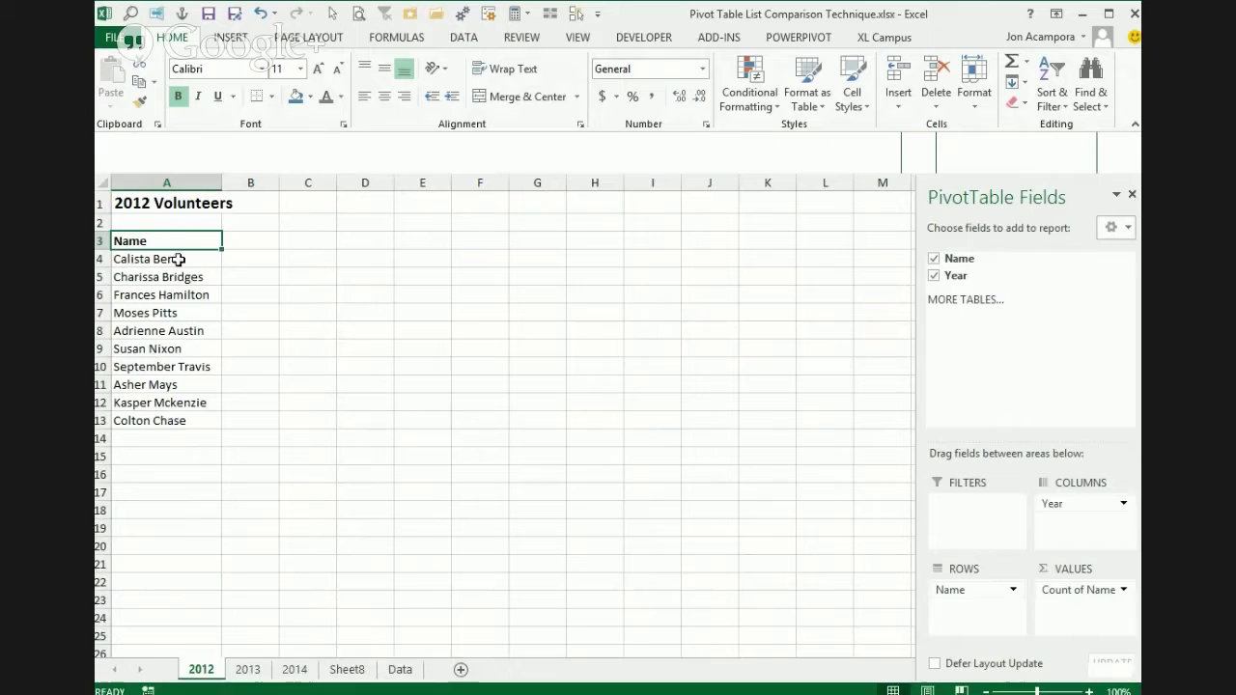
mouse_move(165, 417)
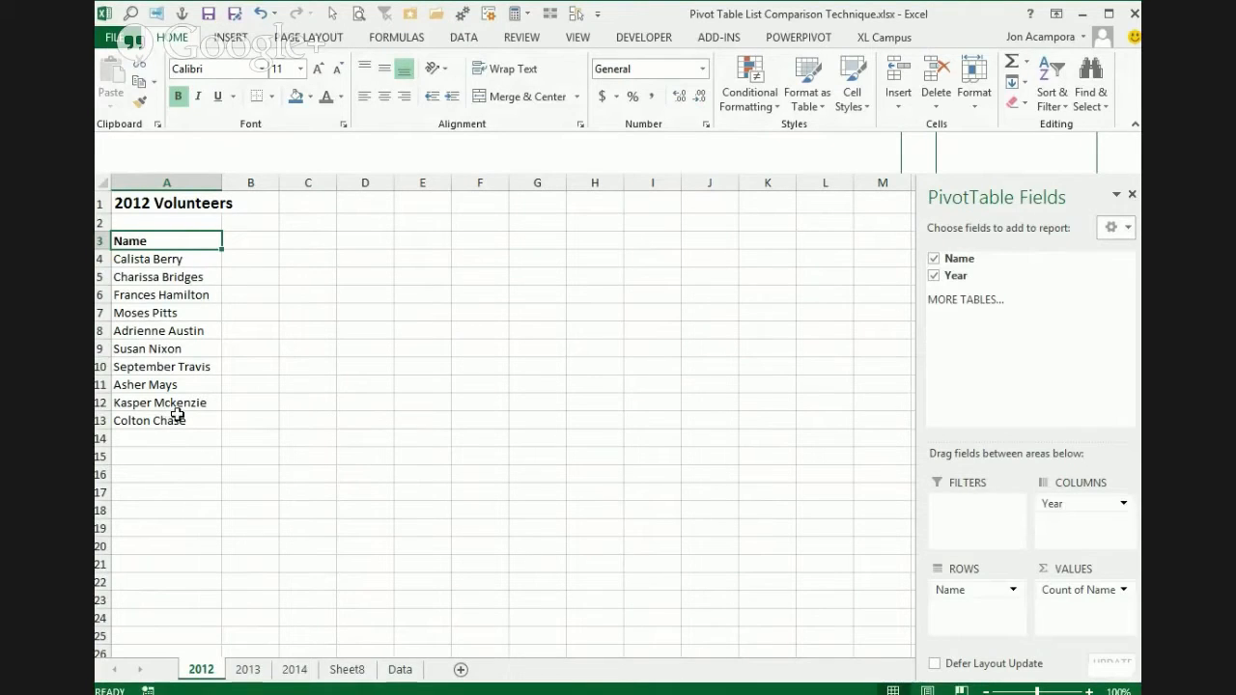
mouse_move(400, 669)
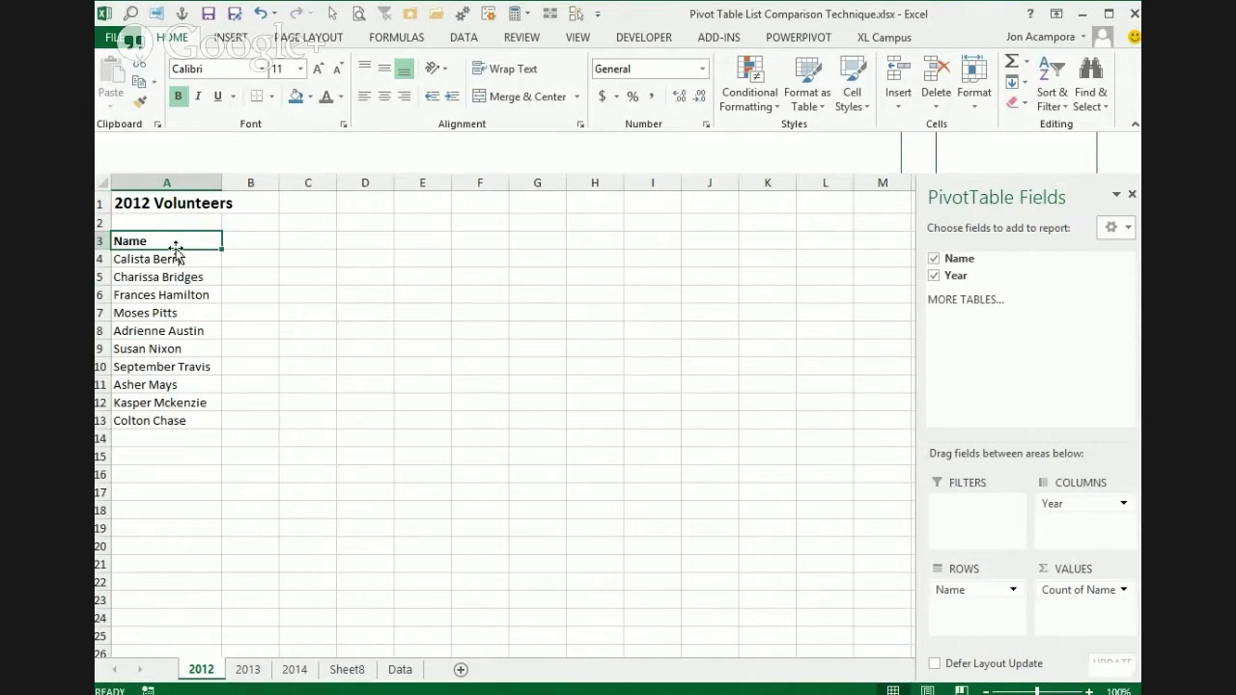
mouse_move(267, 238)
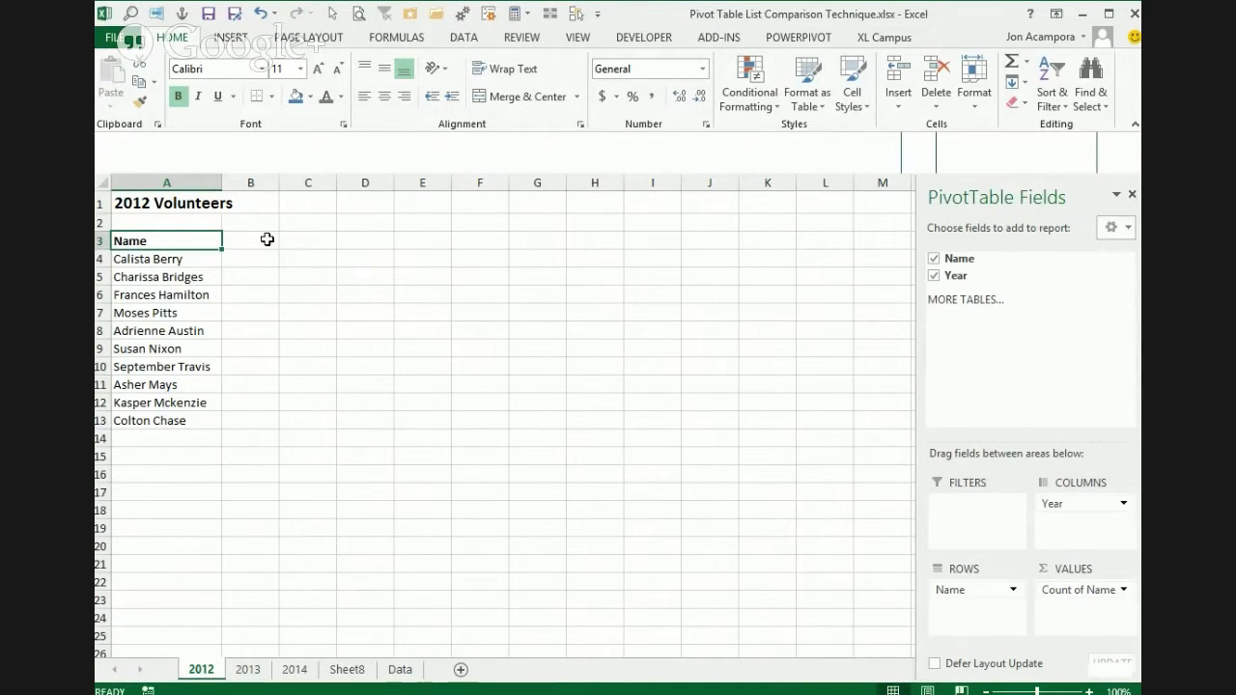
mouse_move(251, 254)
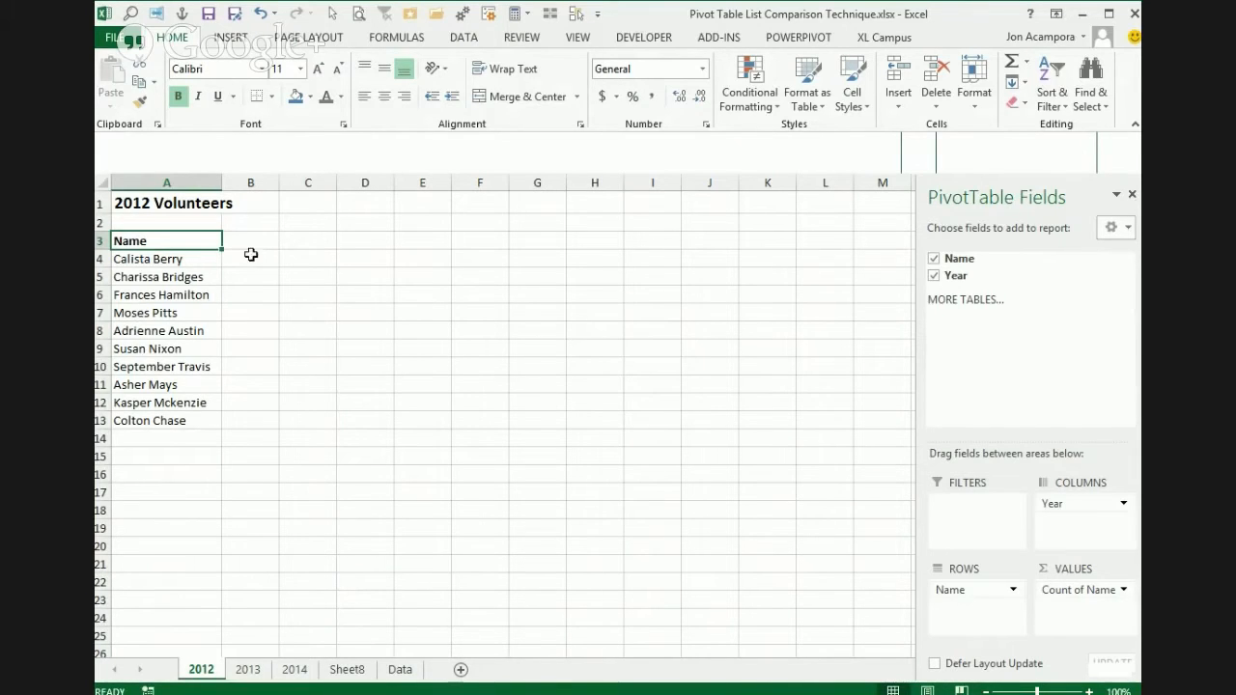
mouse_move(268, 256)
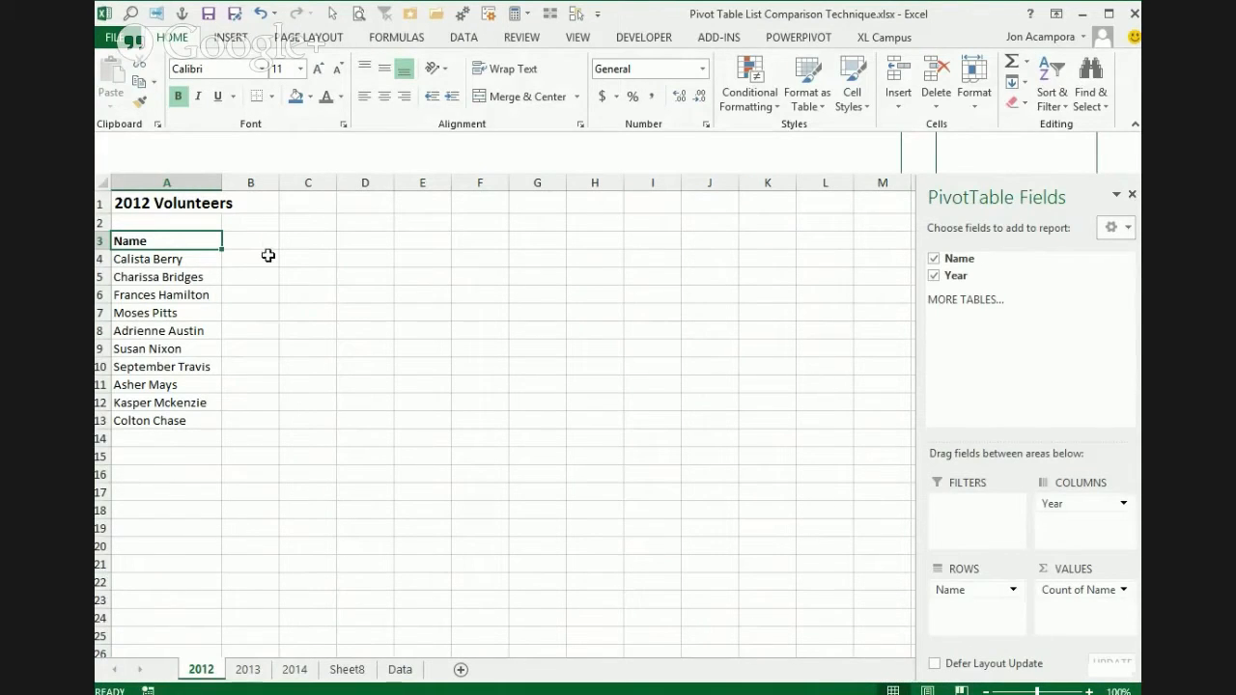
mouse_move(260, 382)
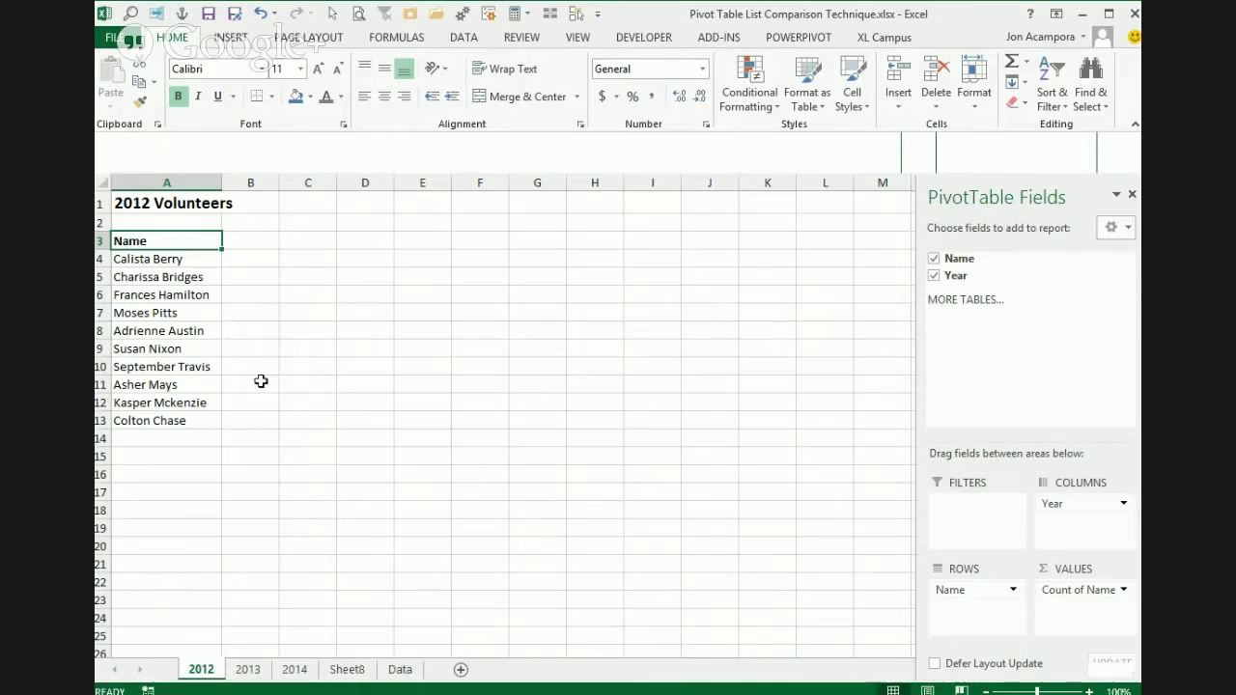
mouse_move(263, 257)
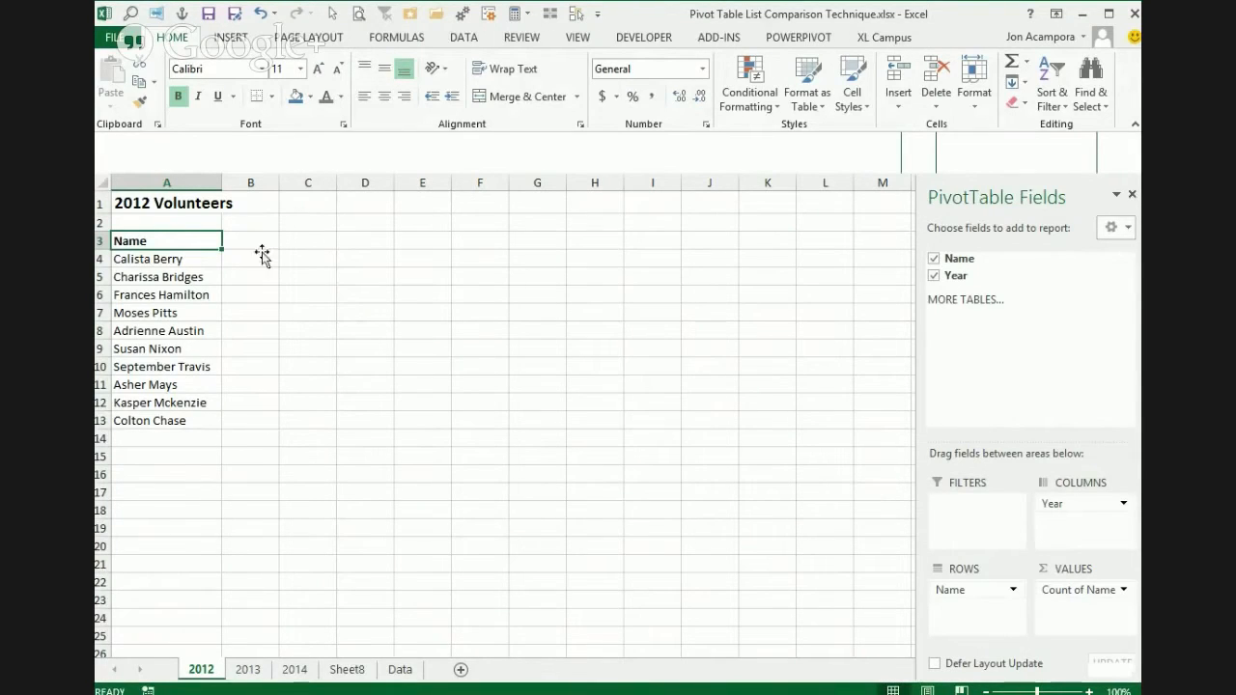
mouse_move(279, 404)
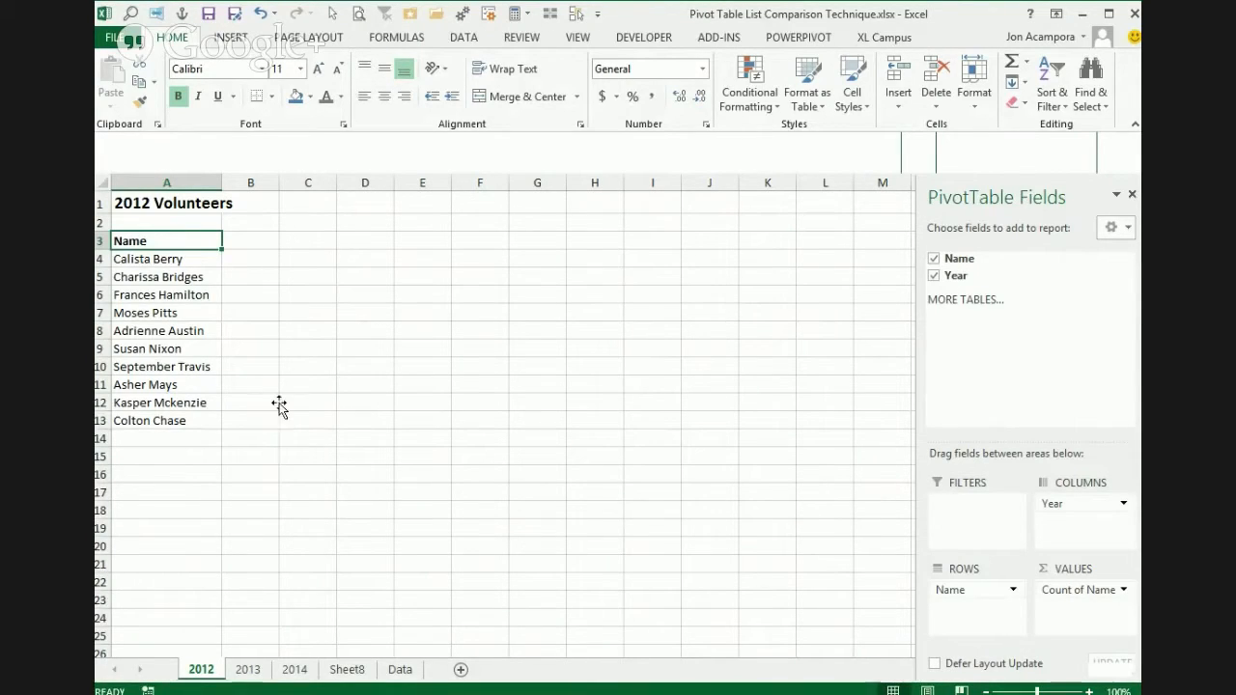
mouse_move(275, 242)
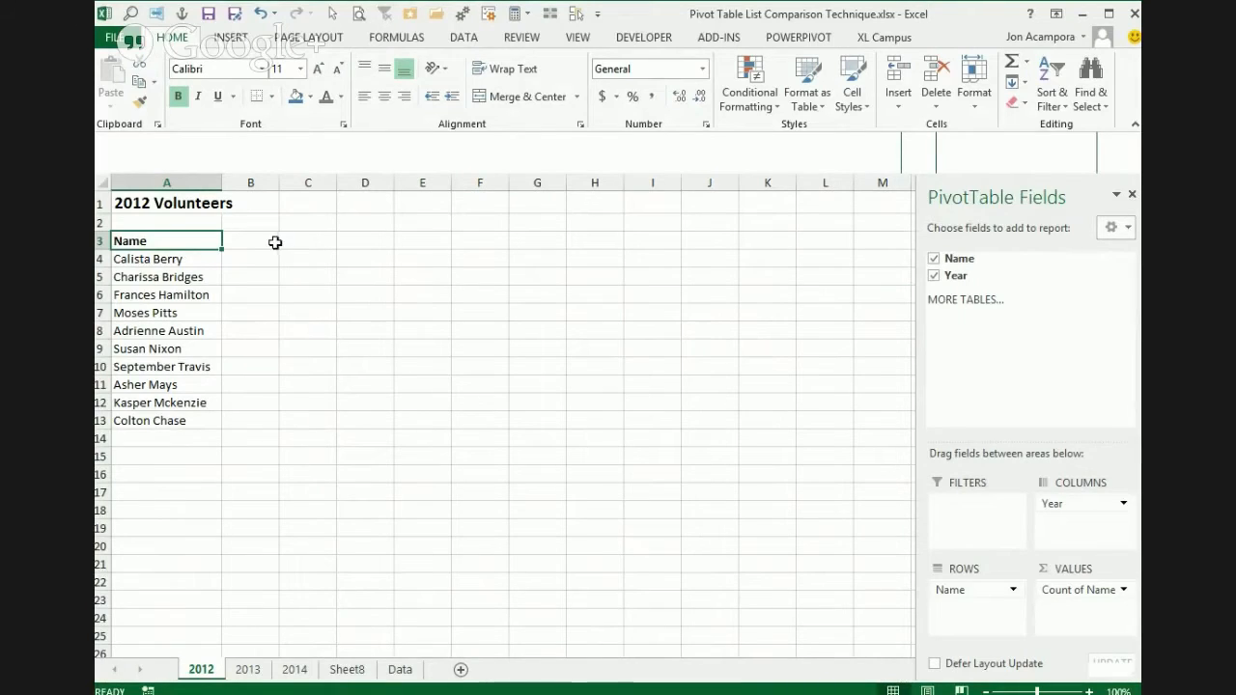
mouse_move(238, 226)
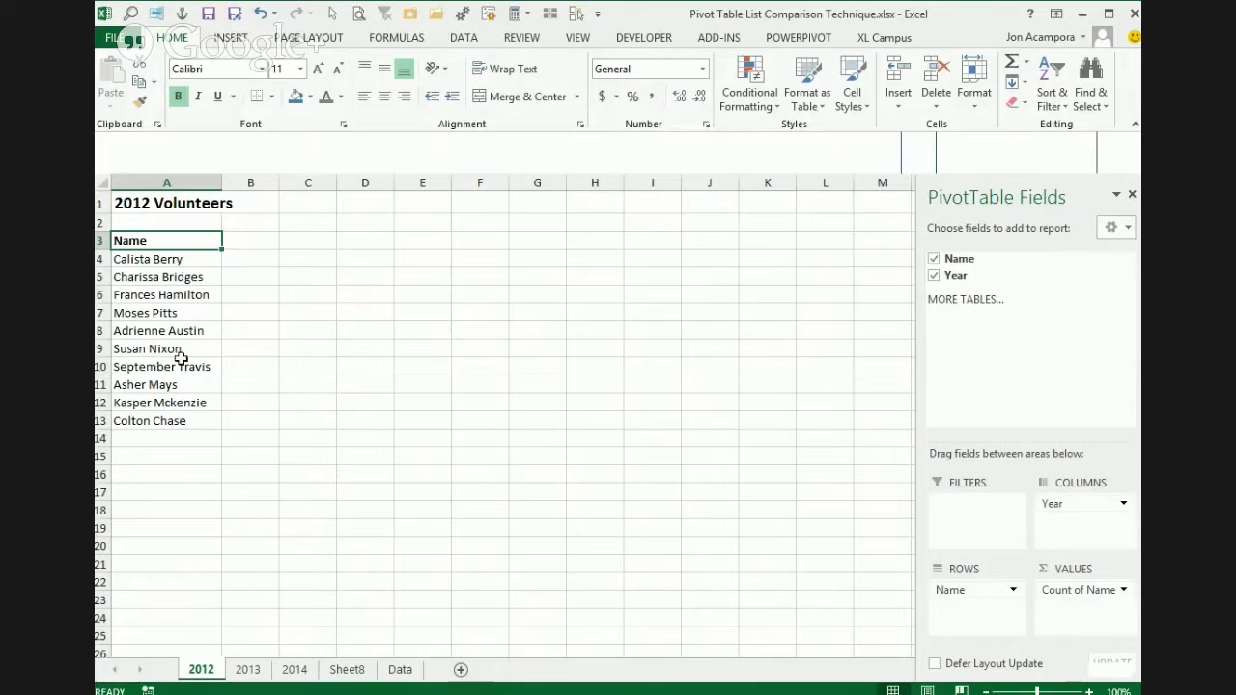
mouse_move(243, 293)
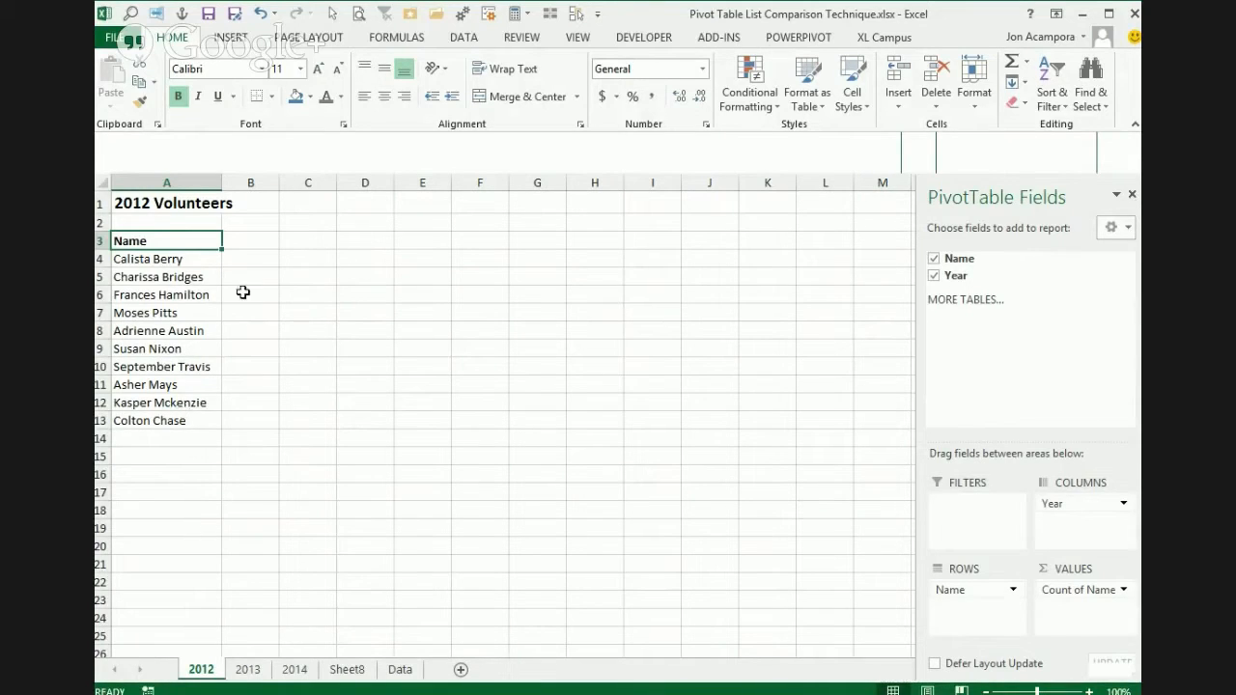
mouse_move(191, 426)
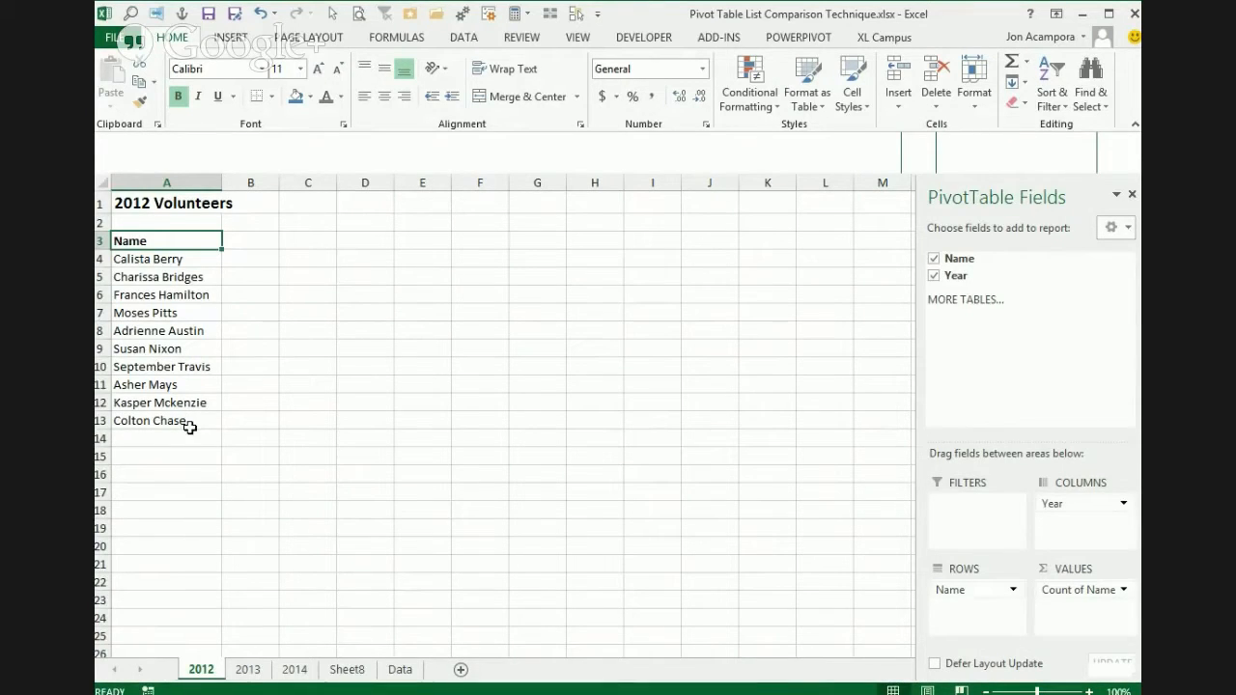
mouse_move(204, 428)
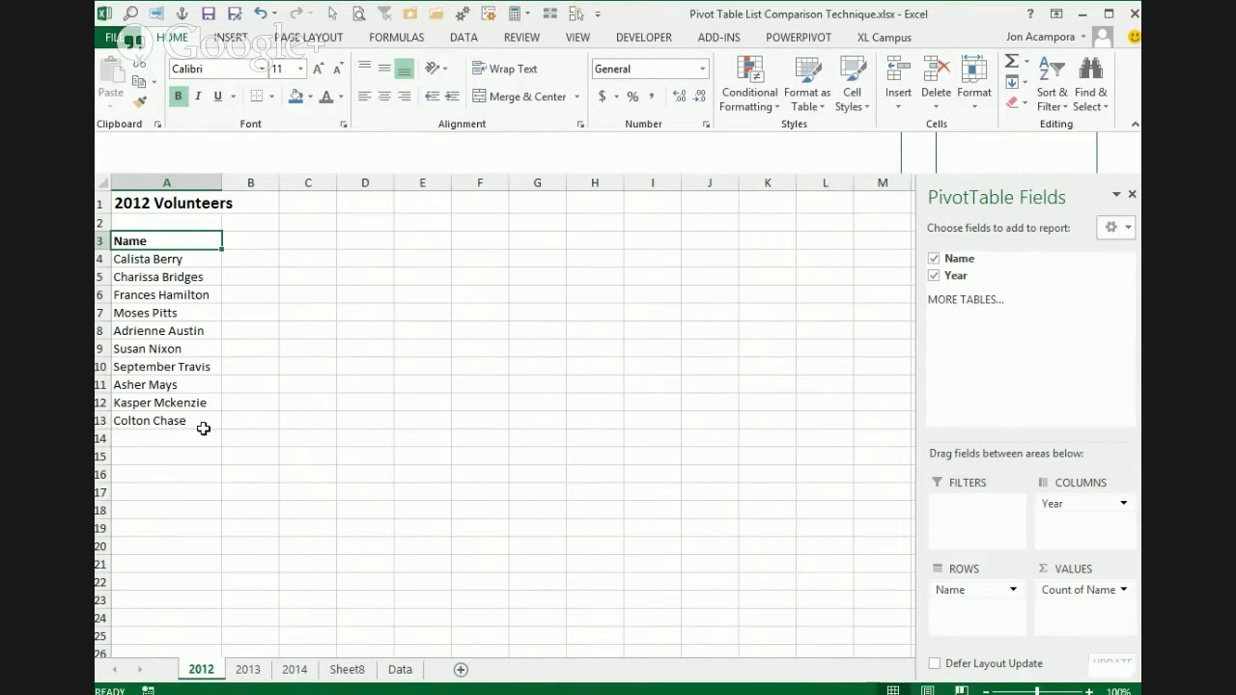
mouse_move(169, 317)
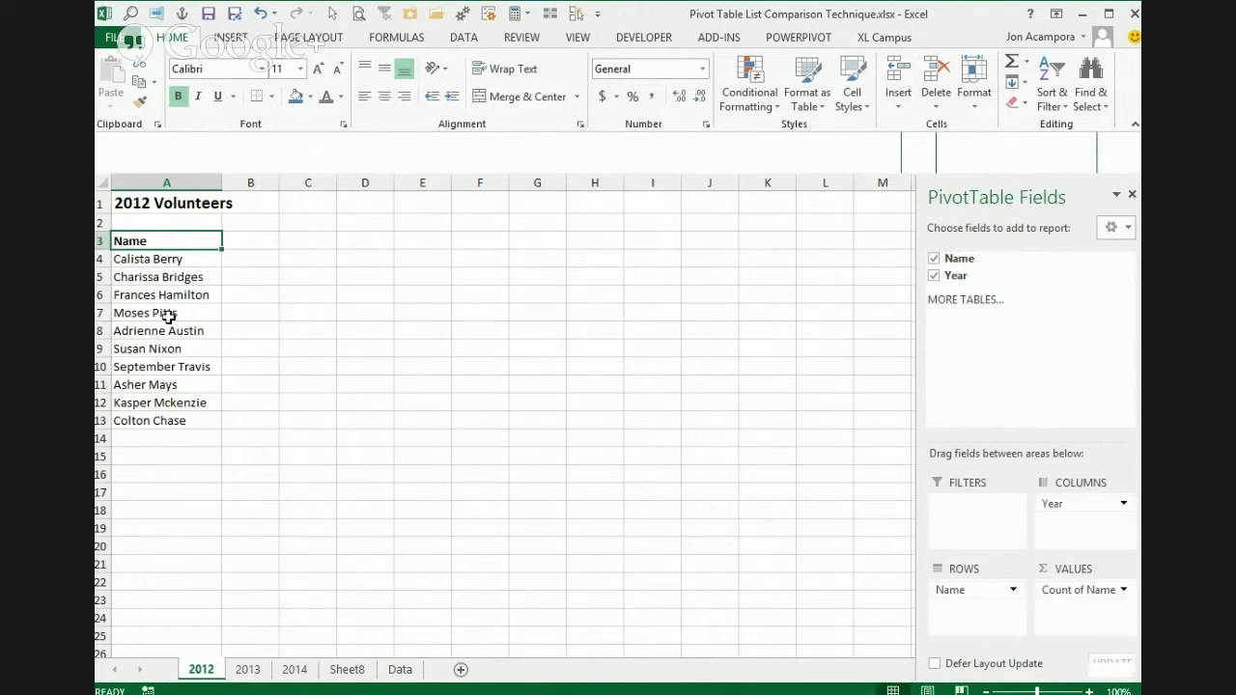
mouse_move(365, 648)
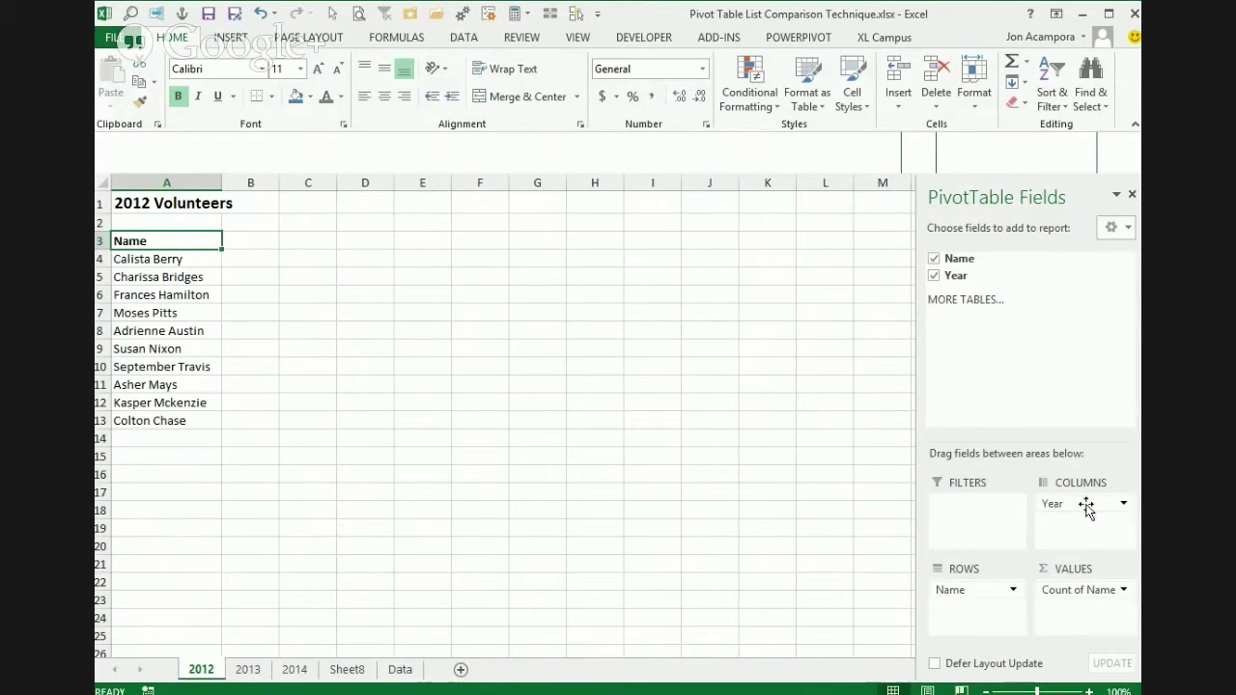
mouse_move(588, 448)
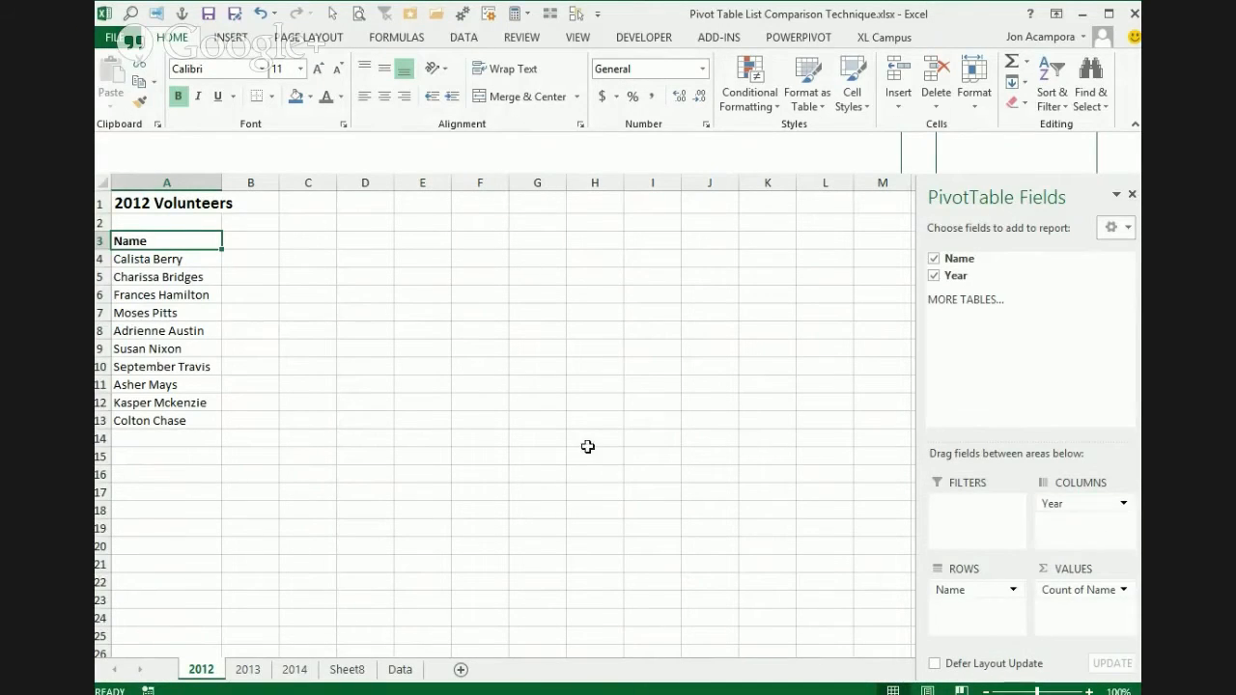
click(934, 275)
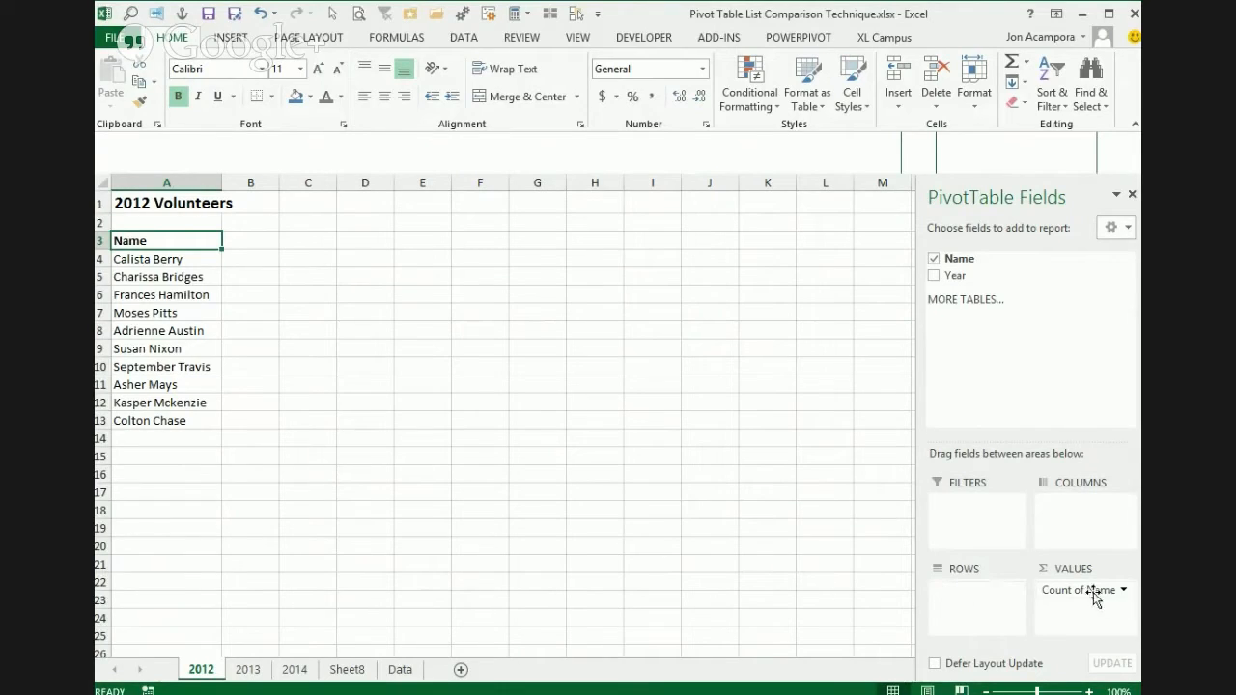
click(933, 257)
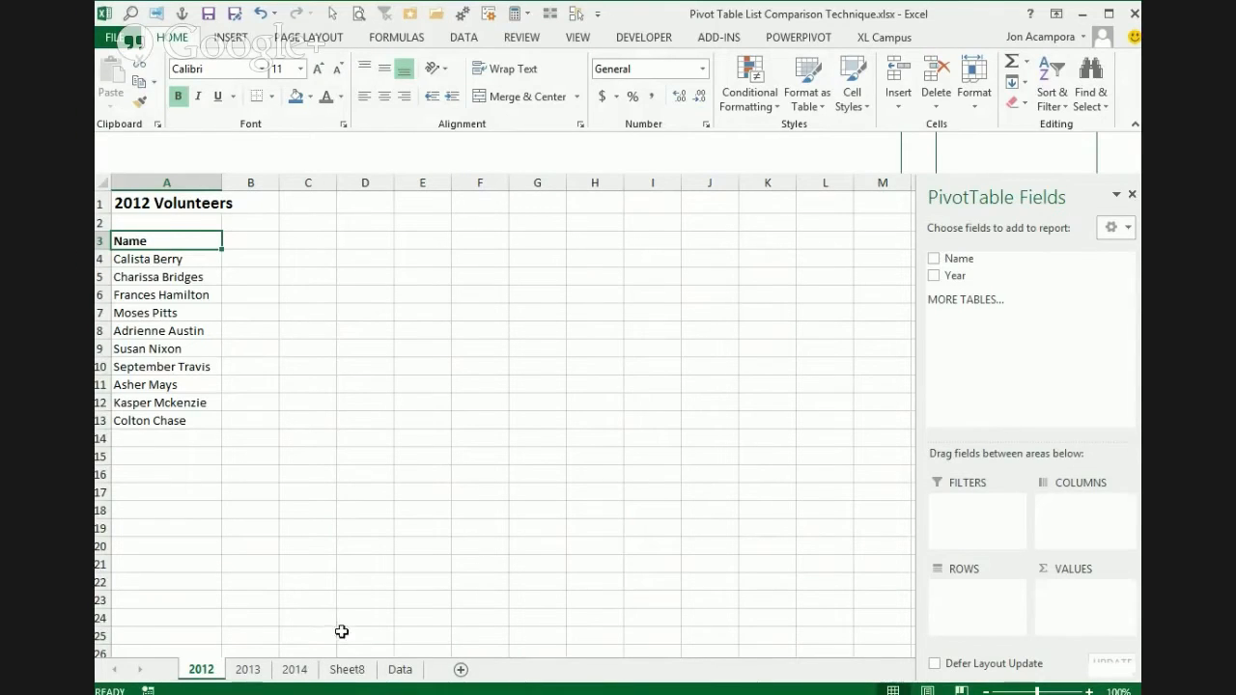
mouse_move(756, 364)
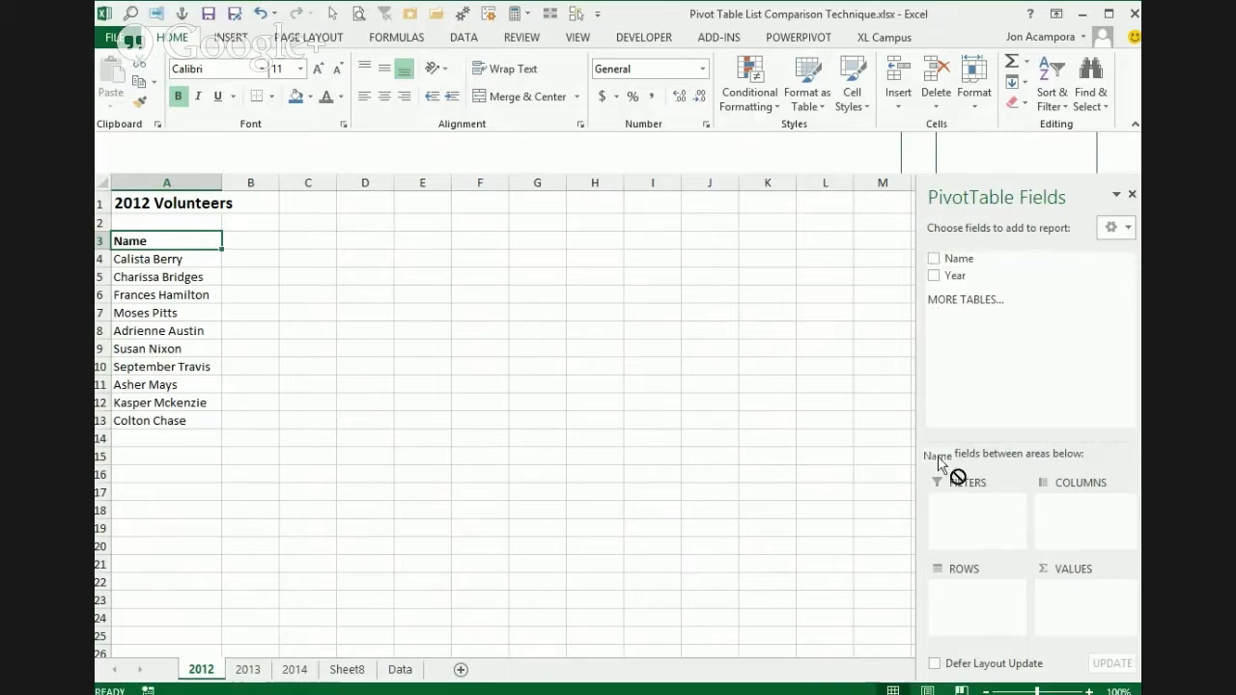
click(933, 258)
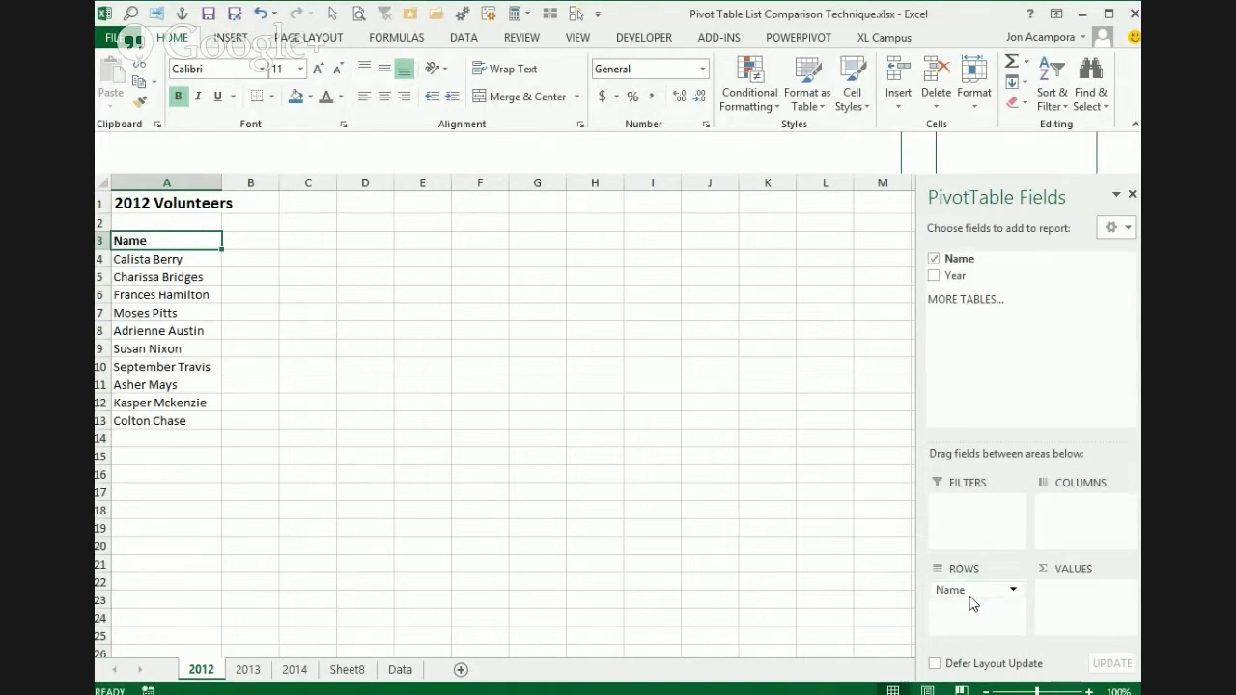
mouse_move(317, 361)
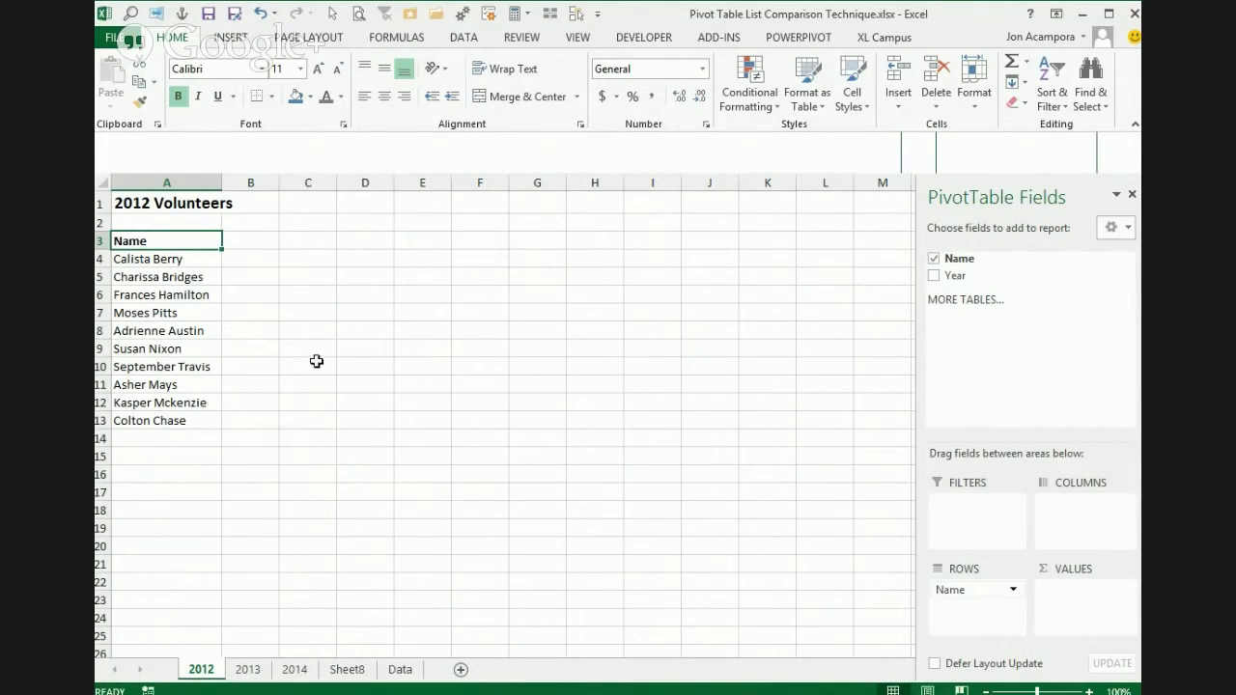
mouse_move(186, 240)
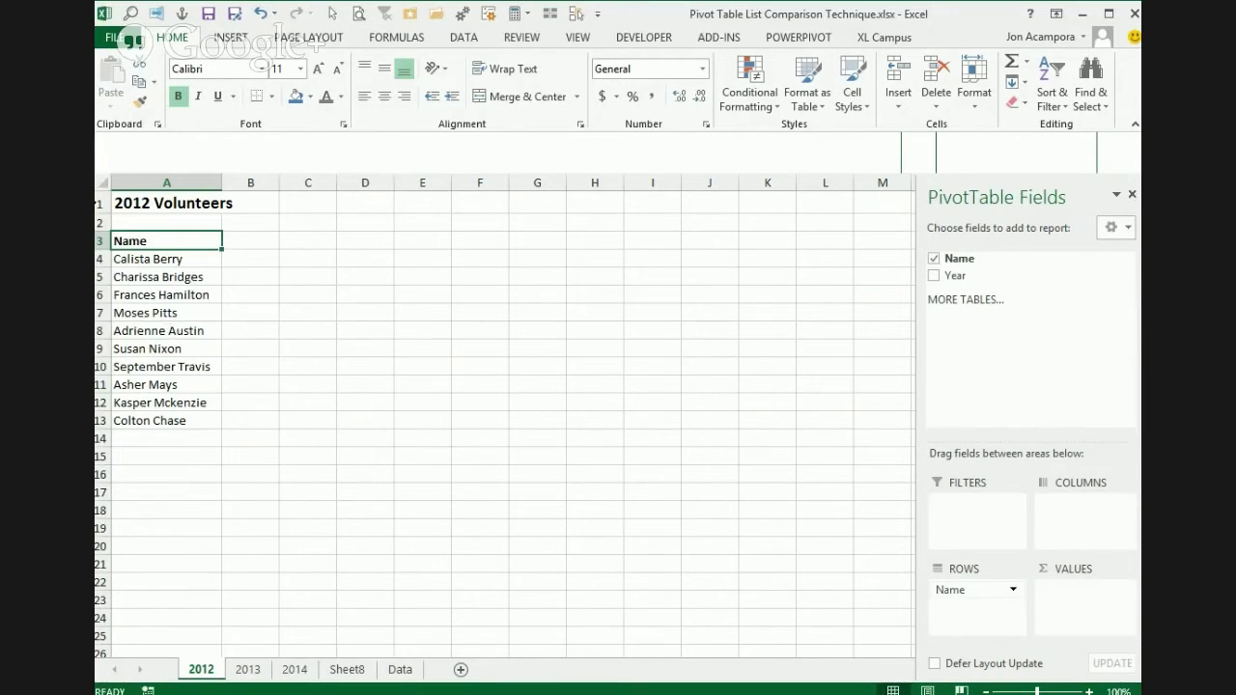
mouse_move(966, 277)
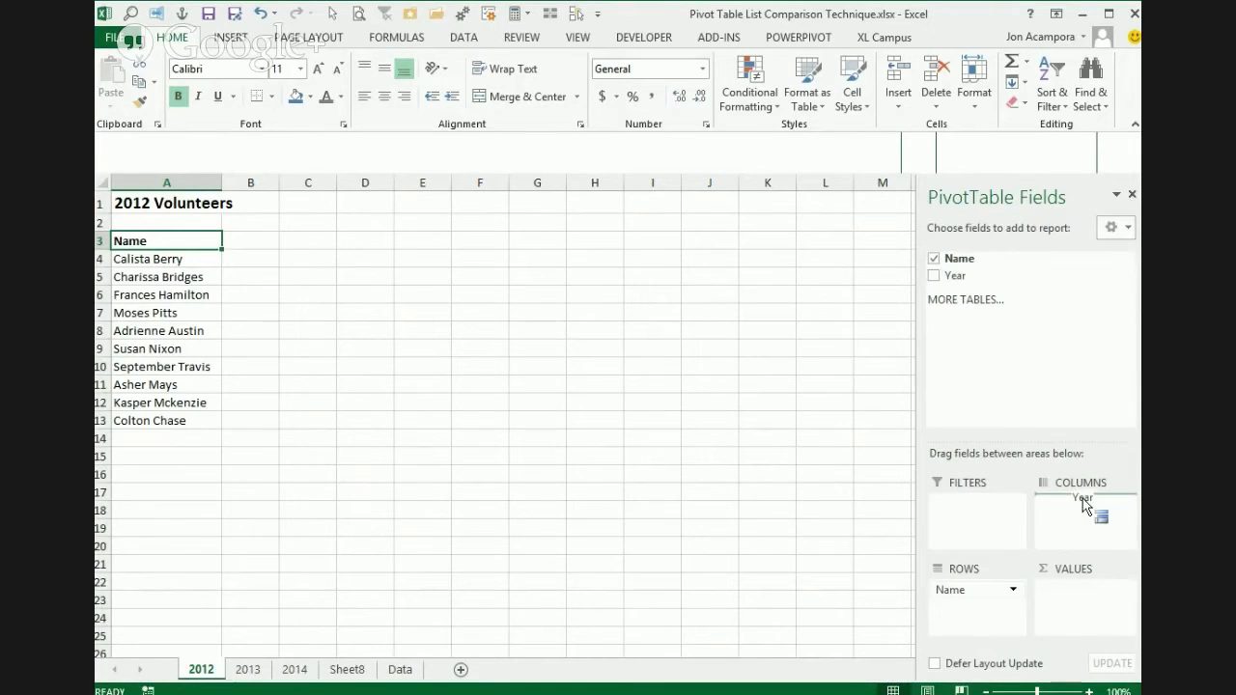
click(933, 275)
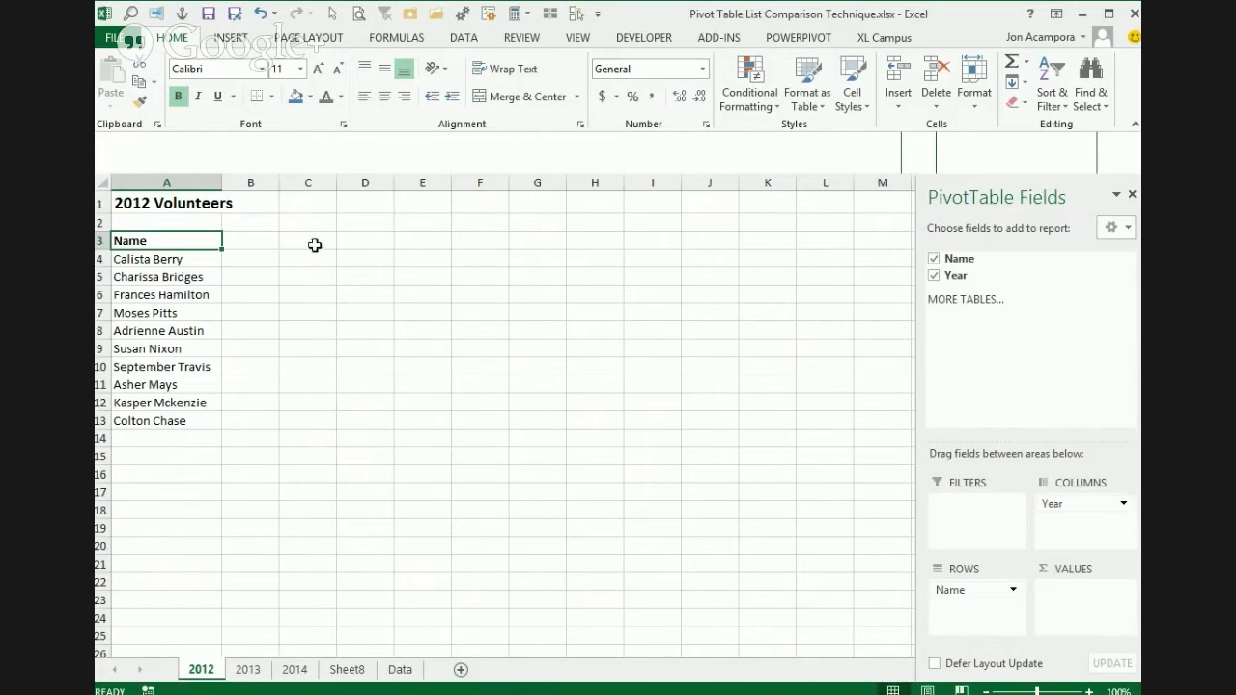
mouse_move(373, 256)
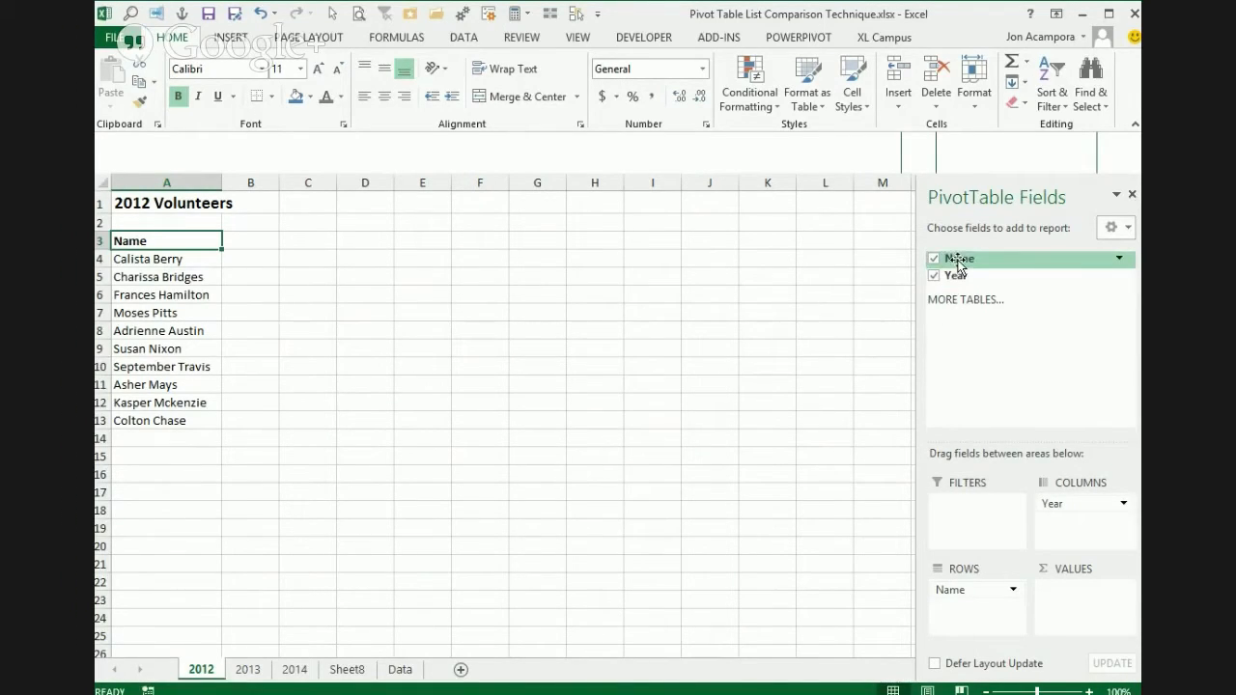
drag(959, 258, 1082, 599)
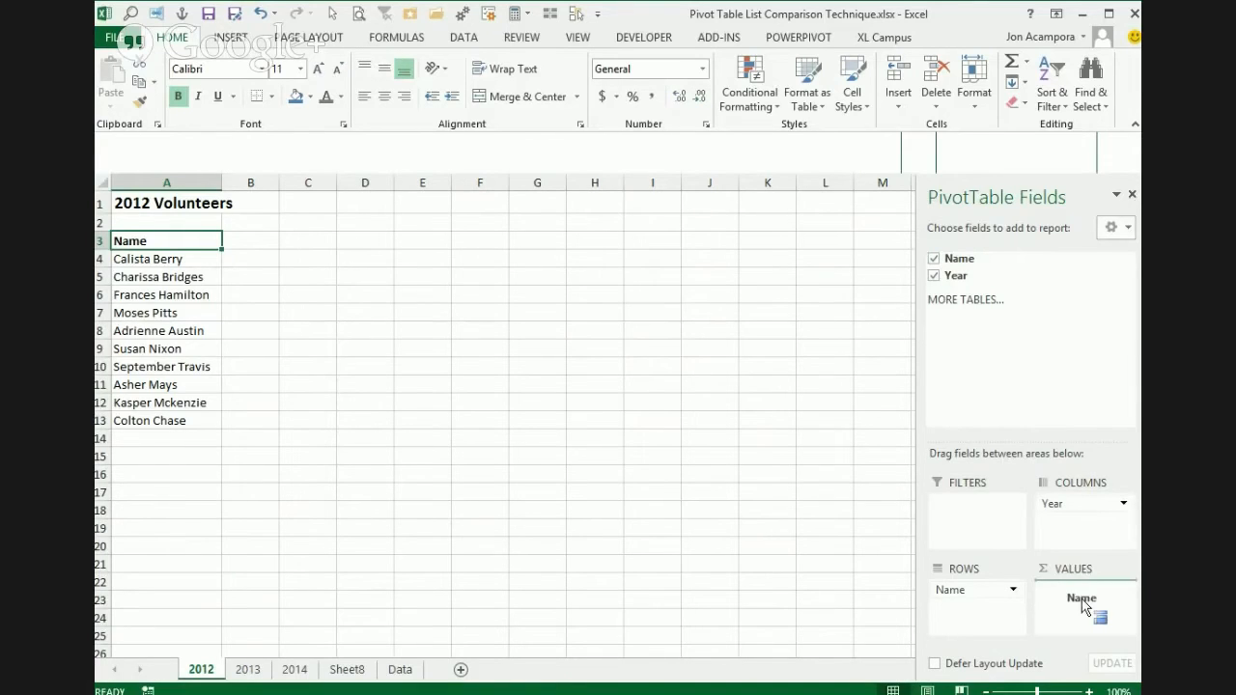
click(1082, 599)
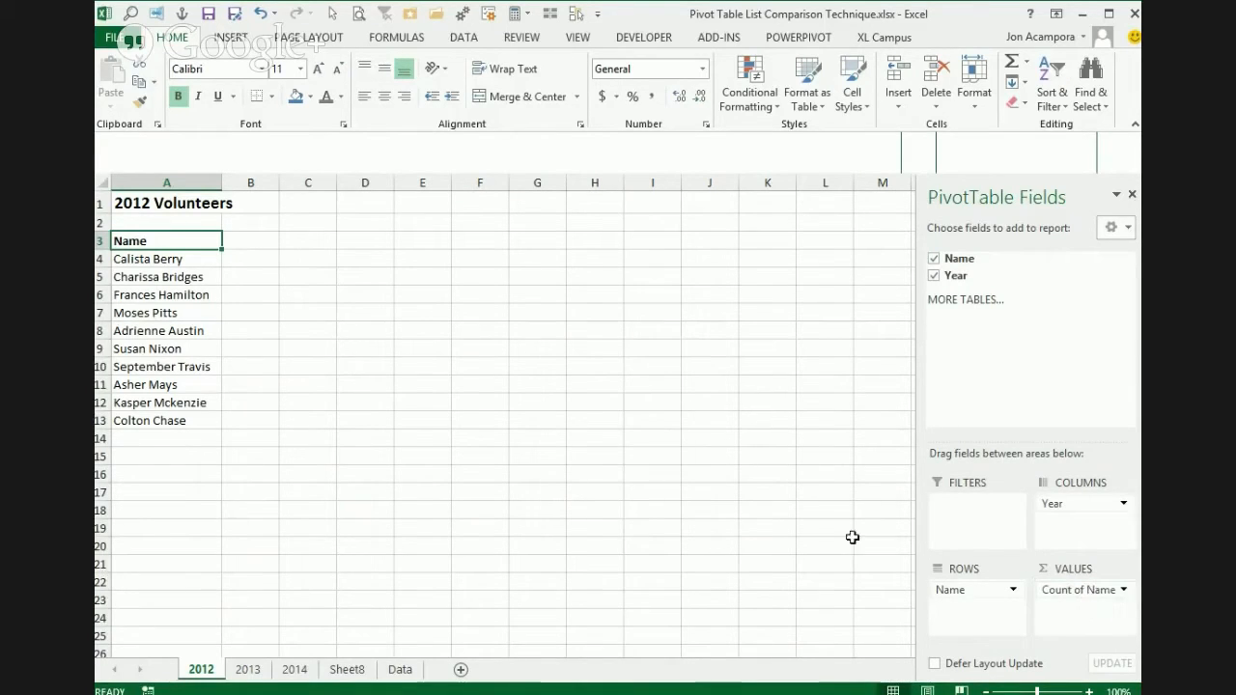
mouse_move(182, 312)
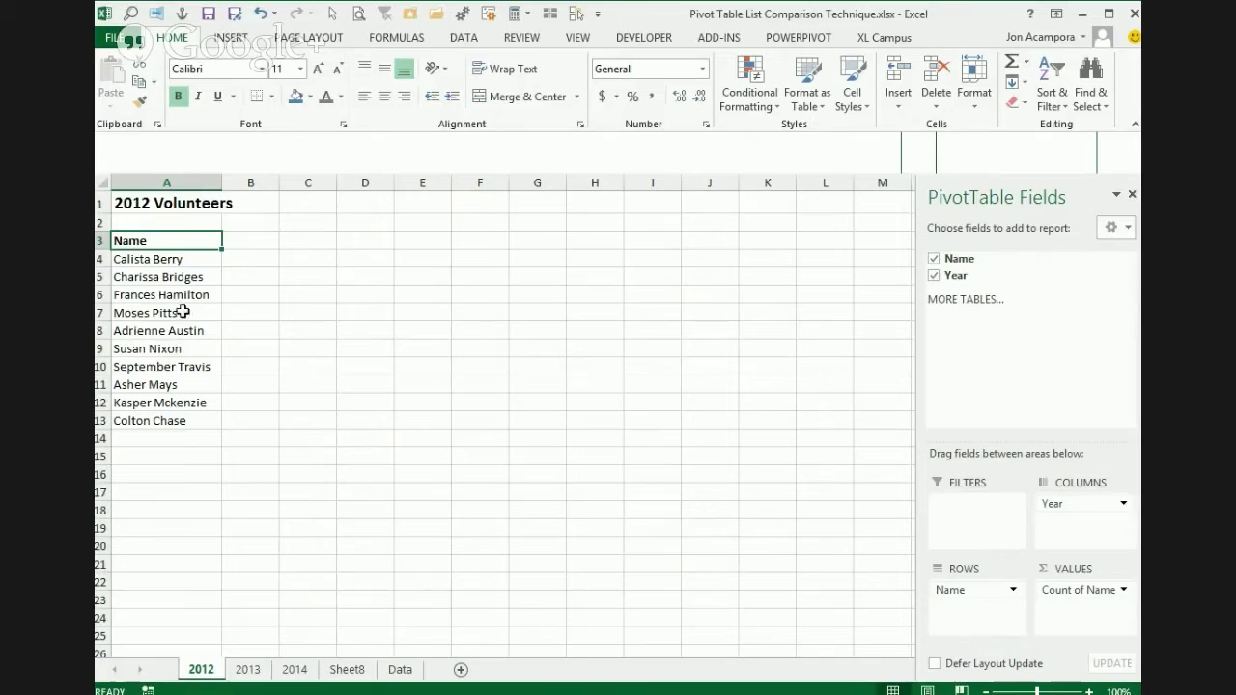
mouse_move(140, 275)
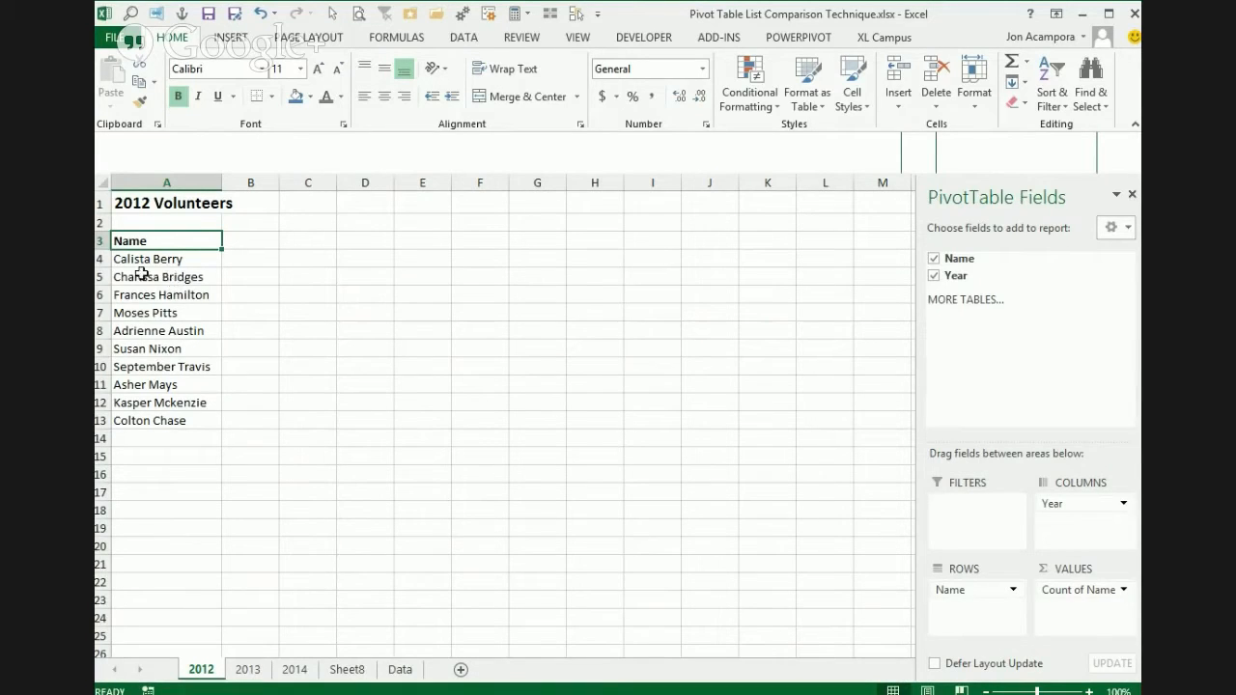
mouse_move(450, 277)
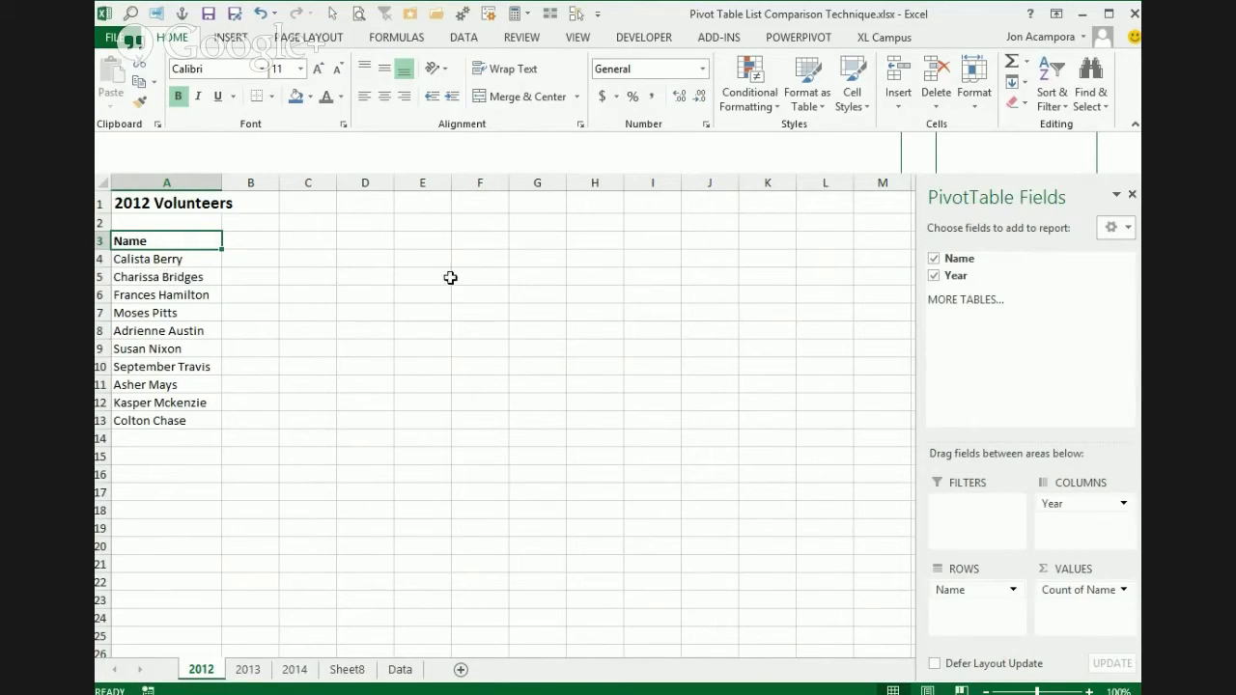
mouse_move(304, 286)
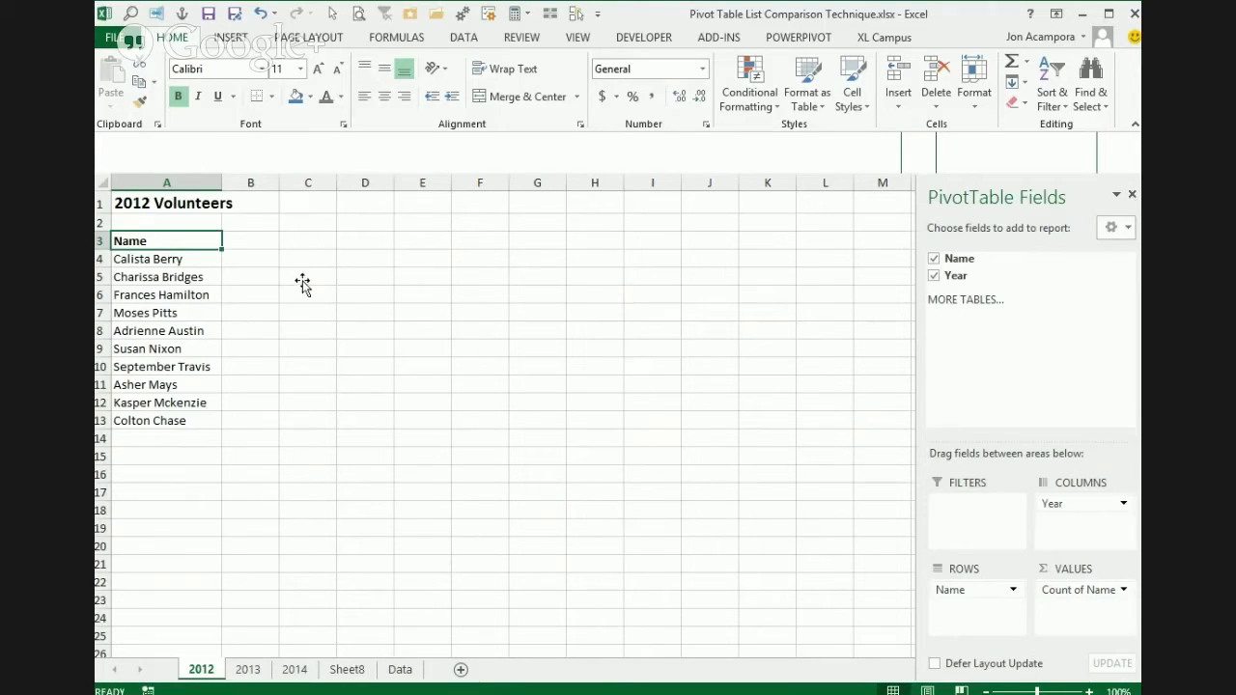
mouse_move(381, 275)
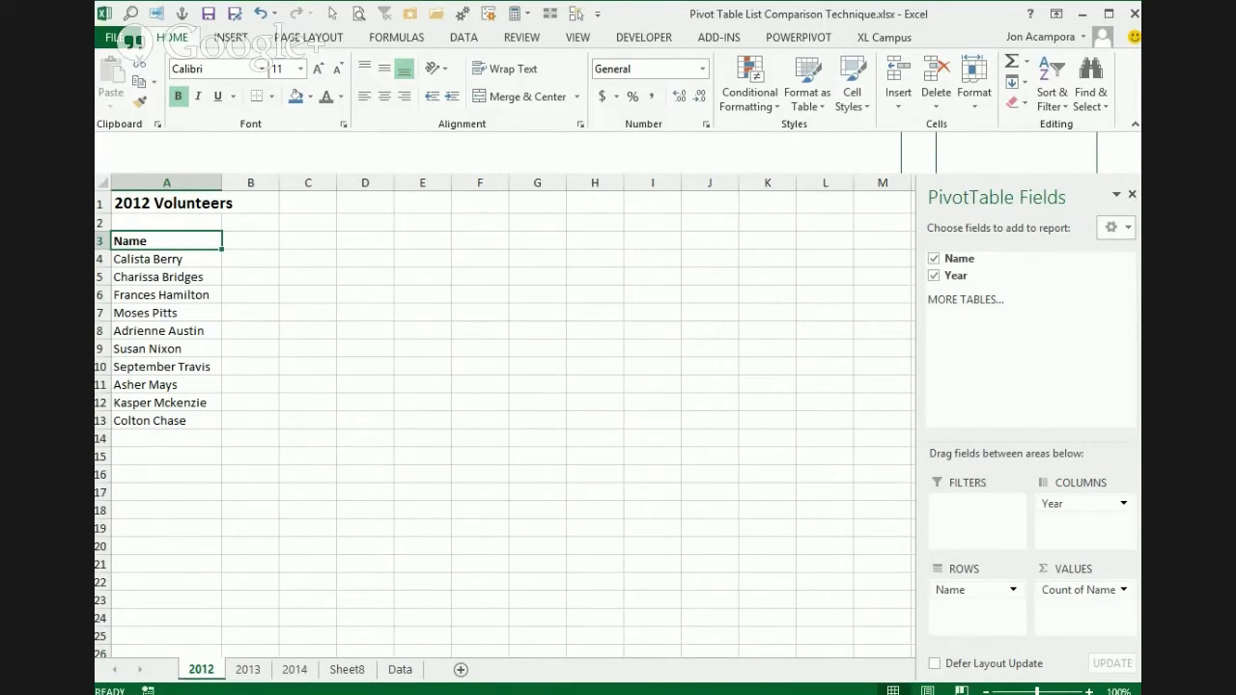
mouse_move(528, 267)
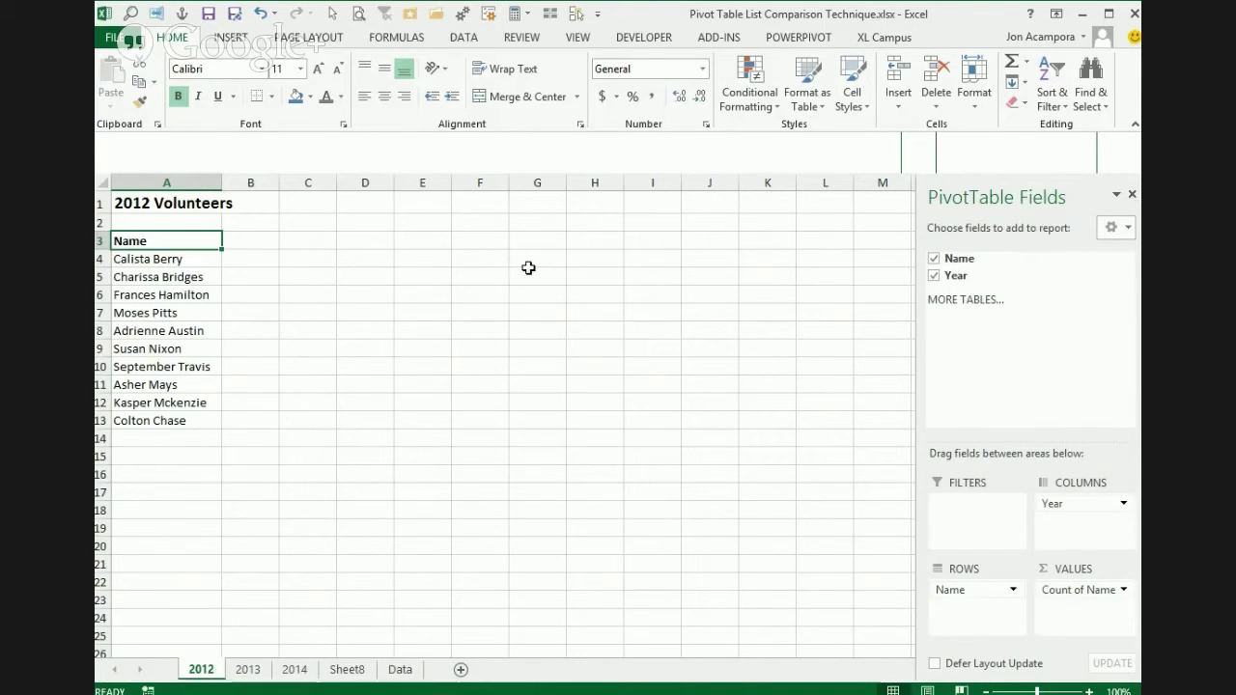
mouse_move(488, 274)
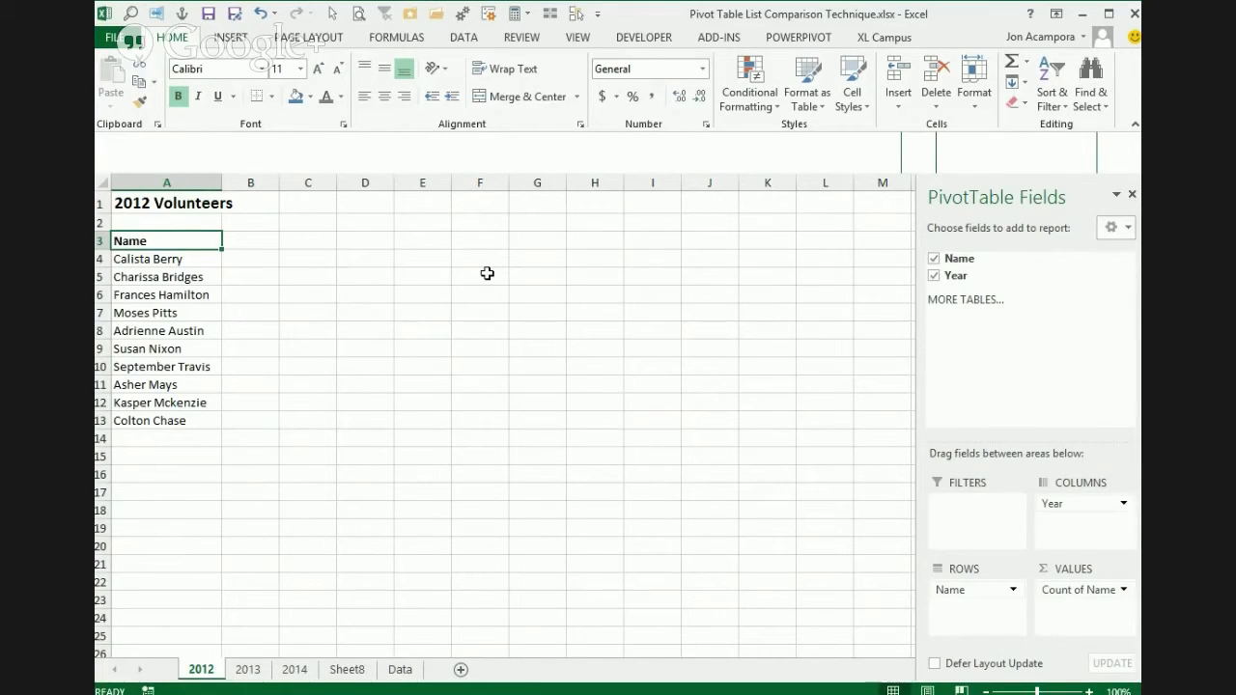
mouse_move(476, 275)
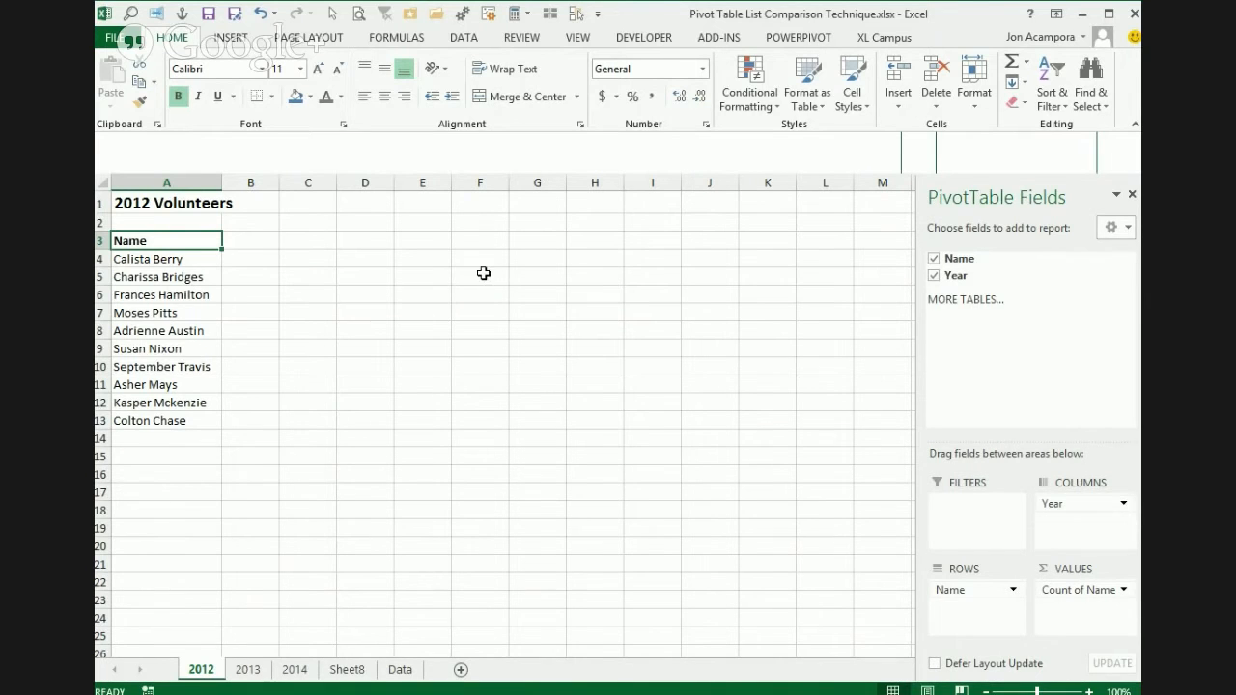
mouse_move(473, 277)
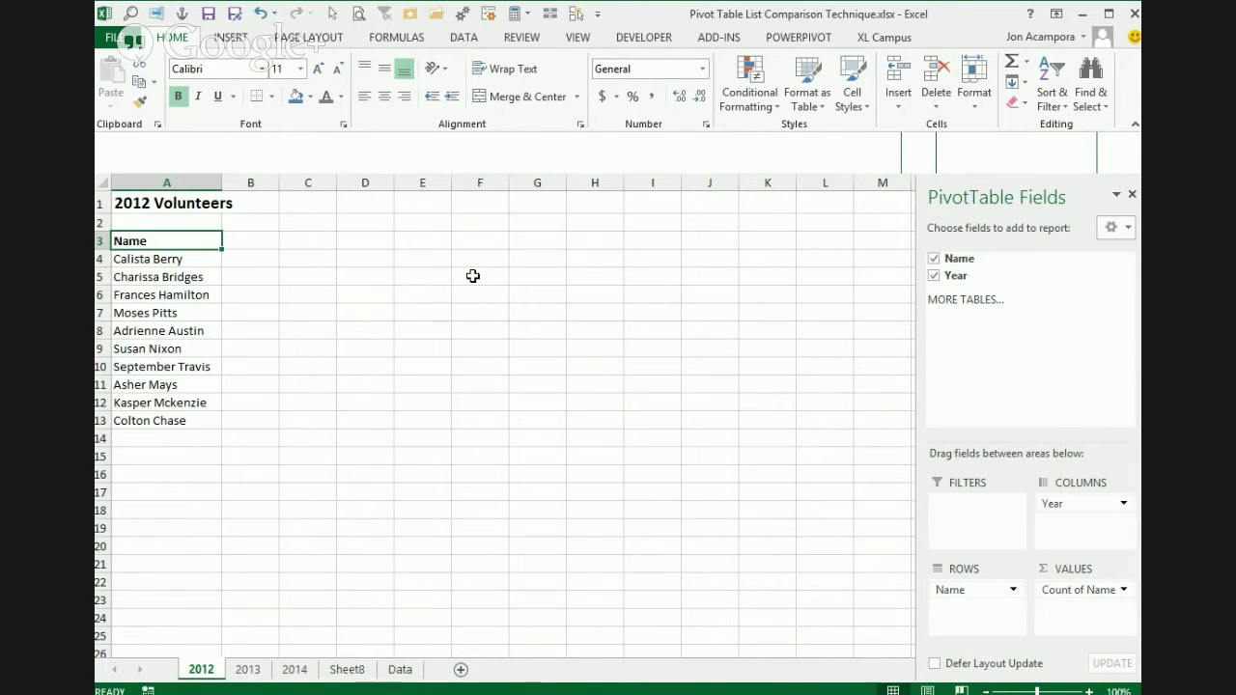
mouse_move(445, 274)
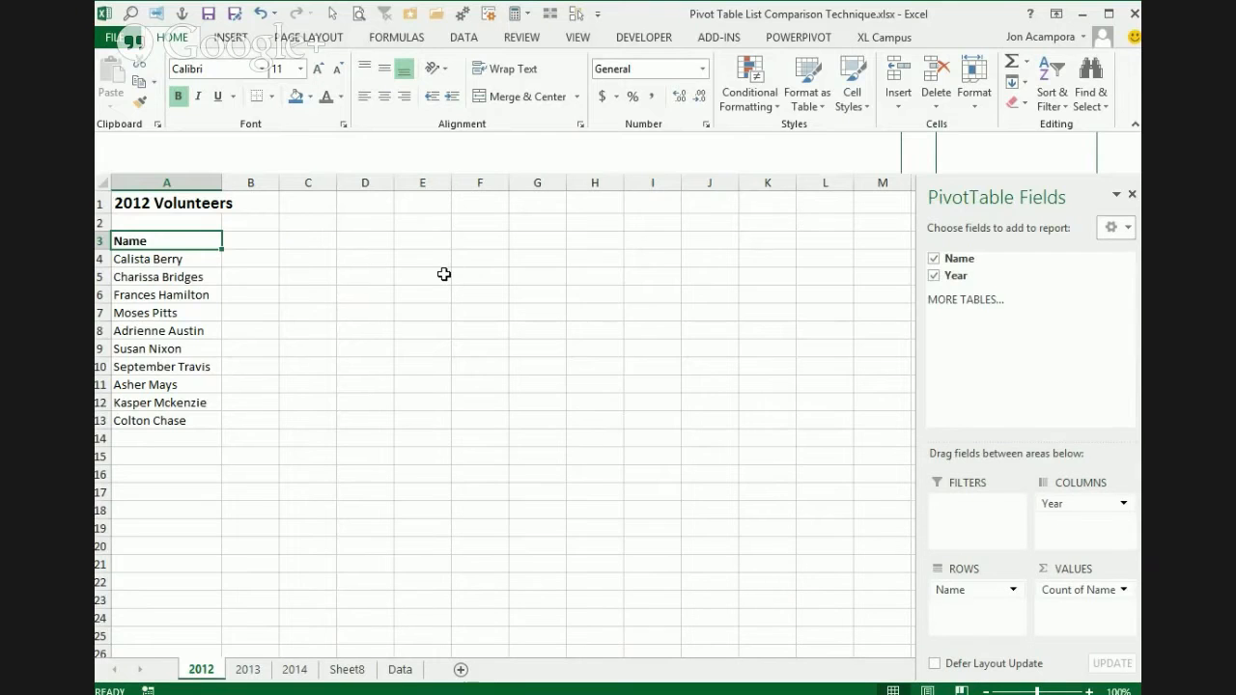
mouse_move(492, 270)
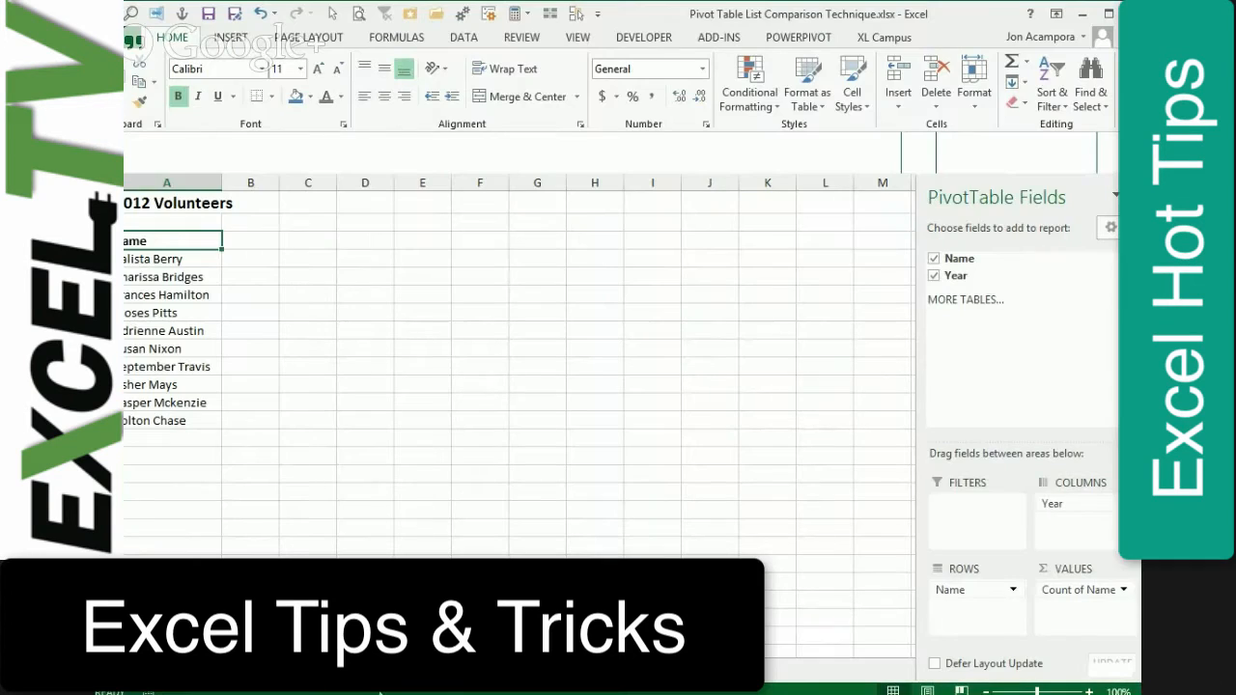
mouse_move(359, 275)
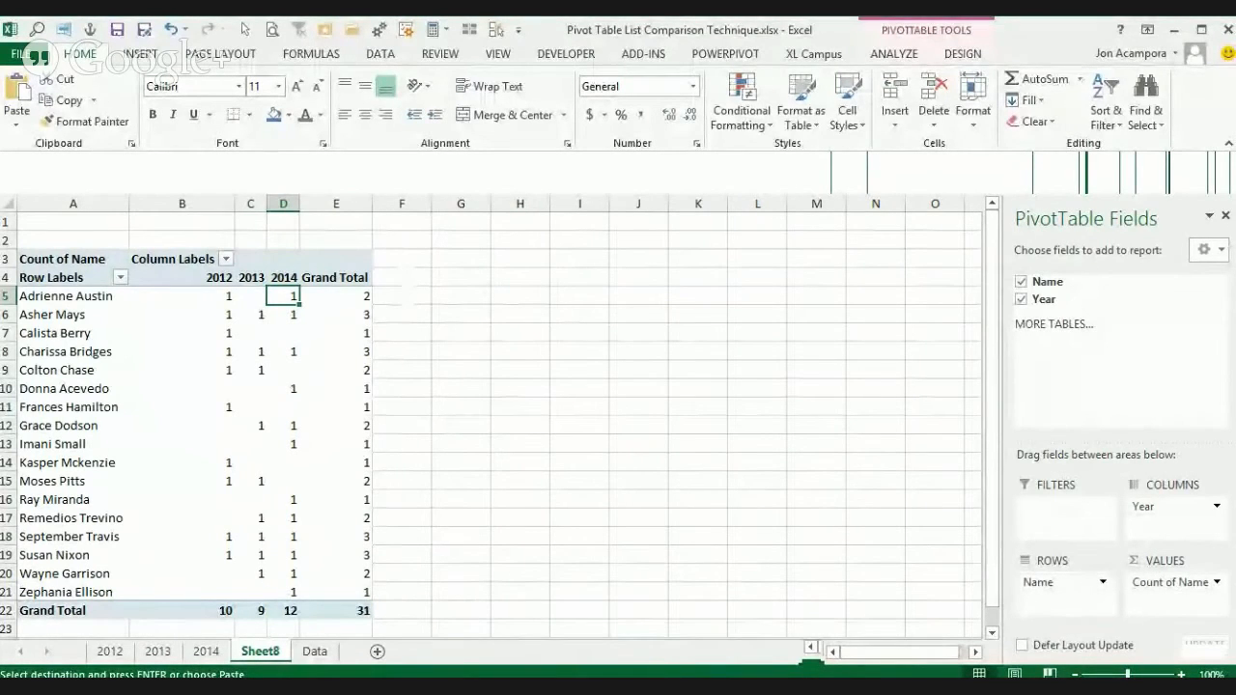
mouse_move(1043, 254)
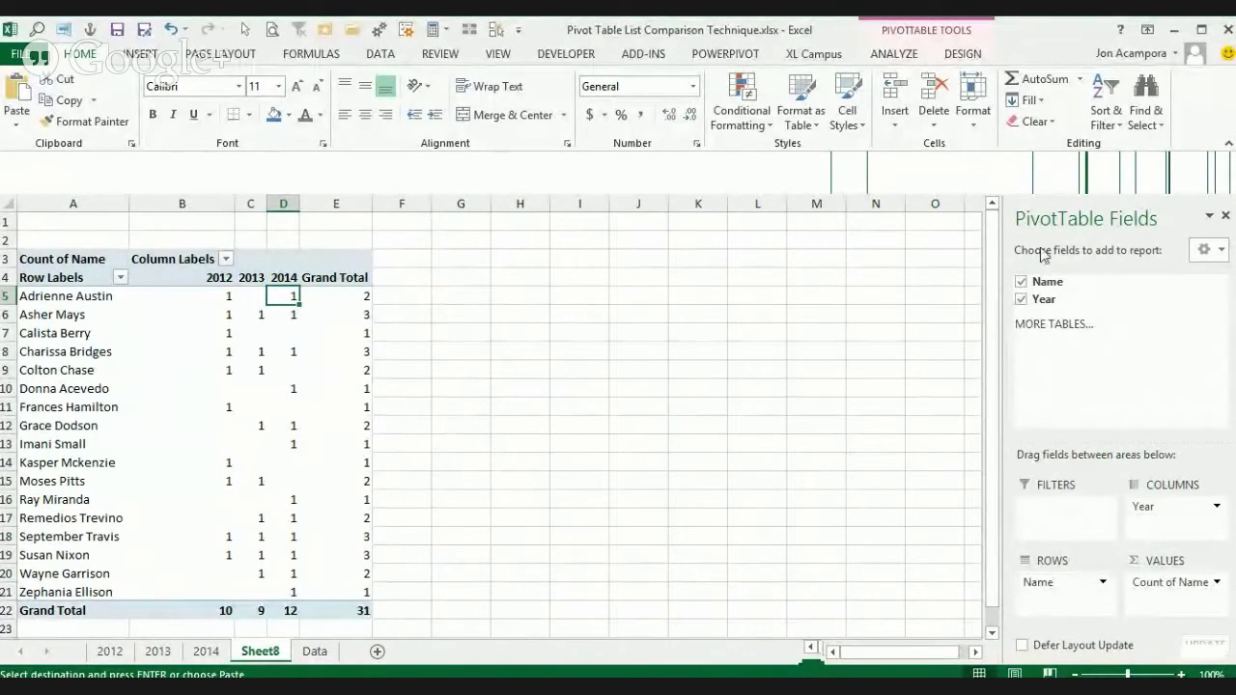
mouse_move(823, 35)
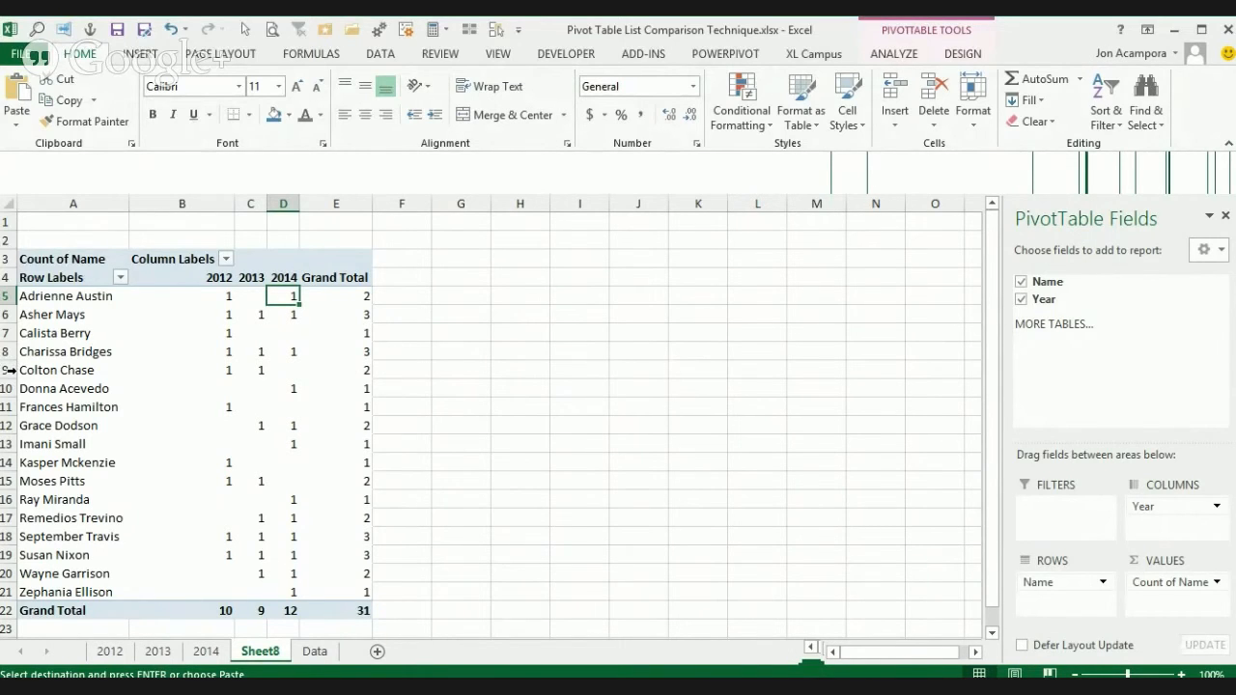
mouse_move(205, 376)
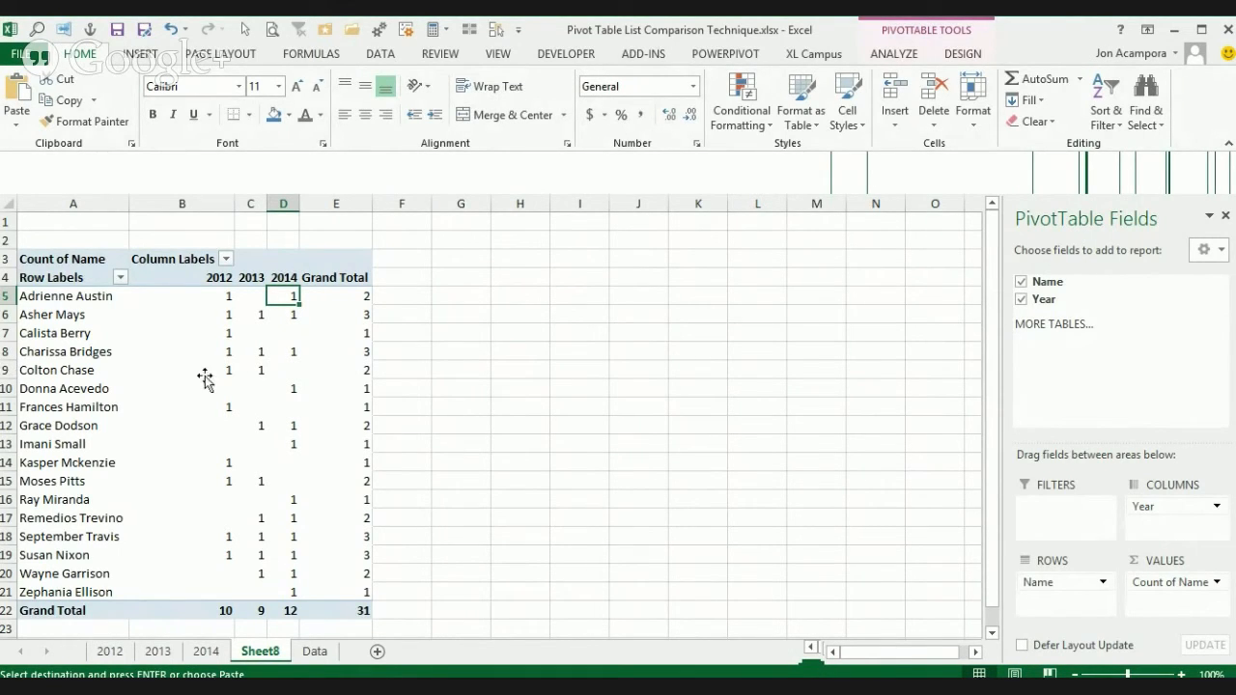
mouse_move(290, 366)
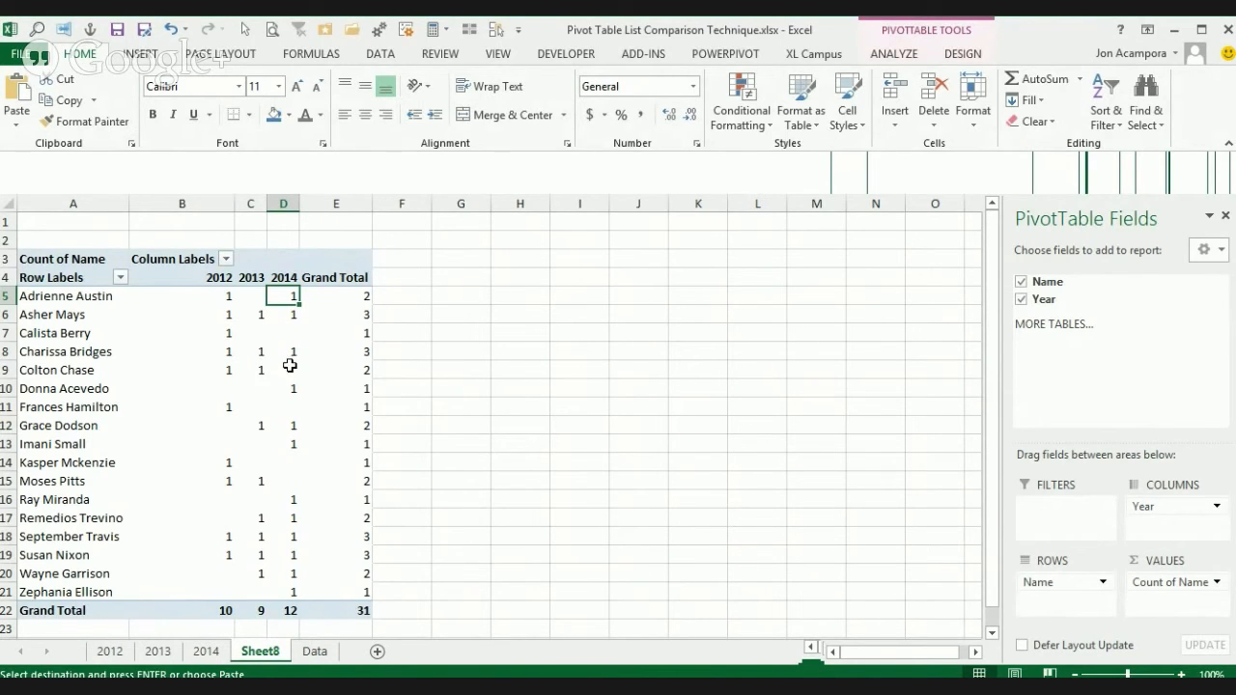
mouse_move(226, 410)
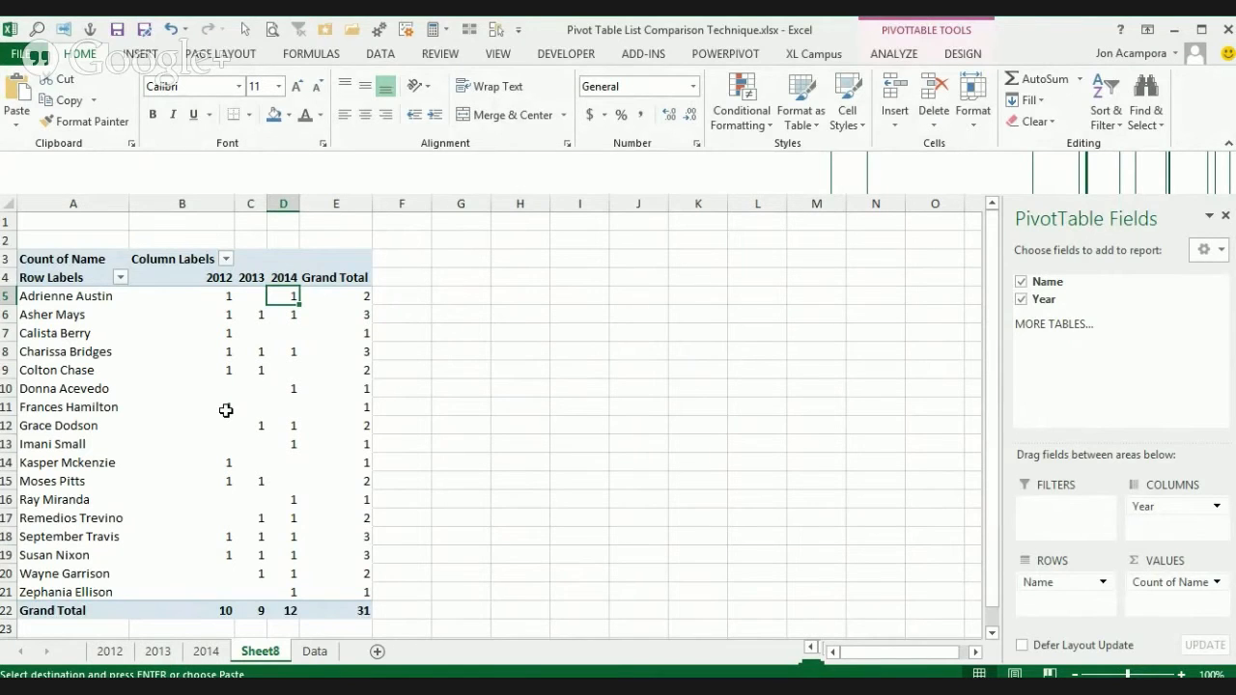